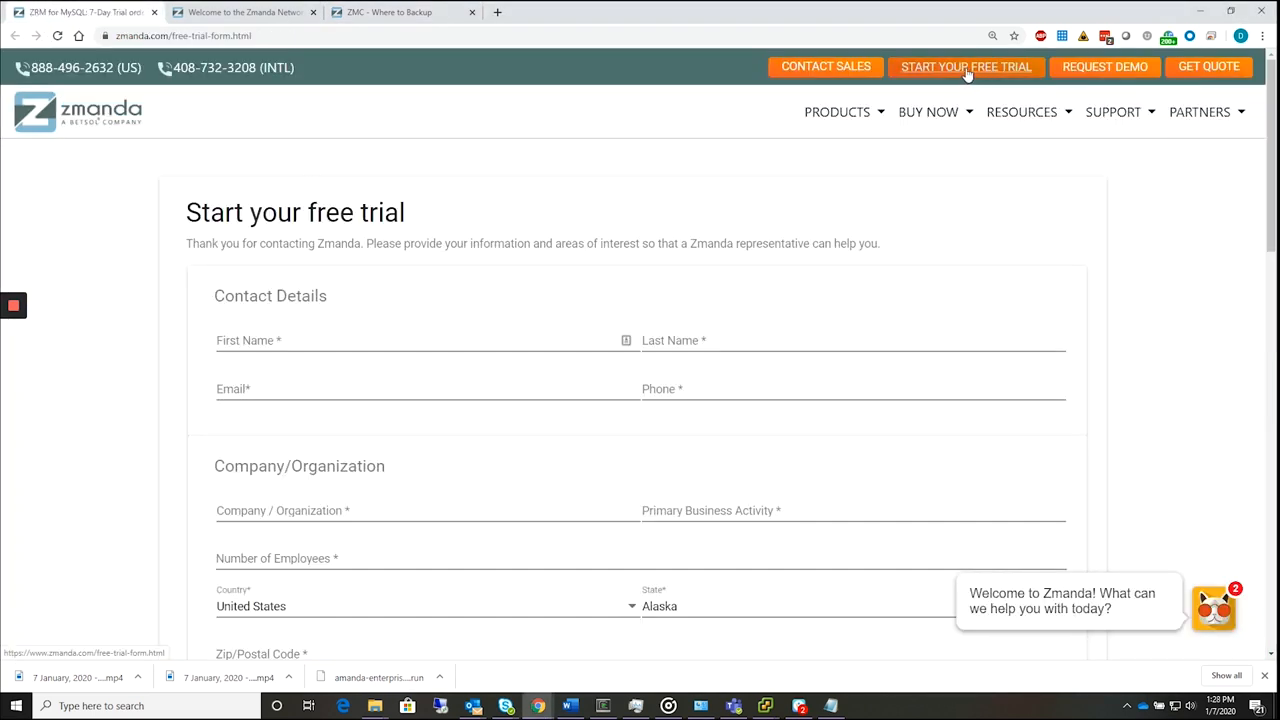
mouse_move(462, 356)
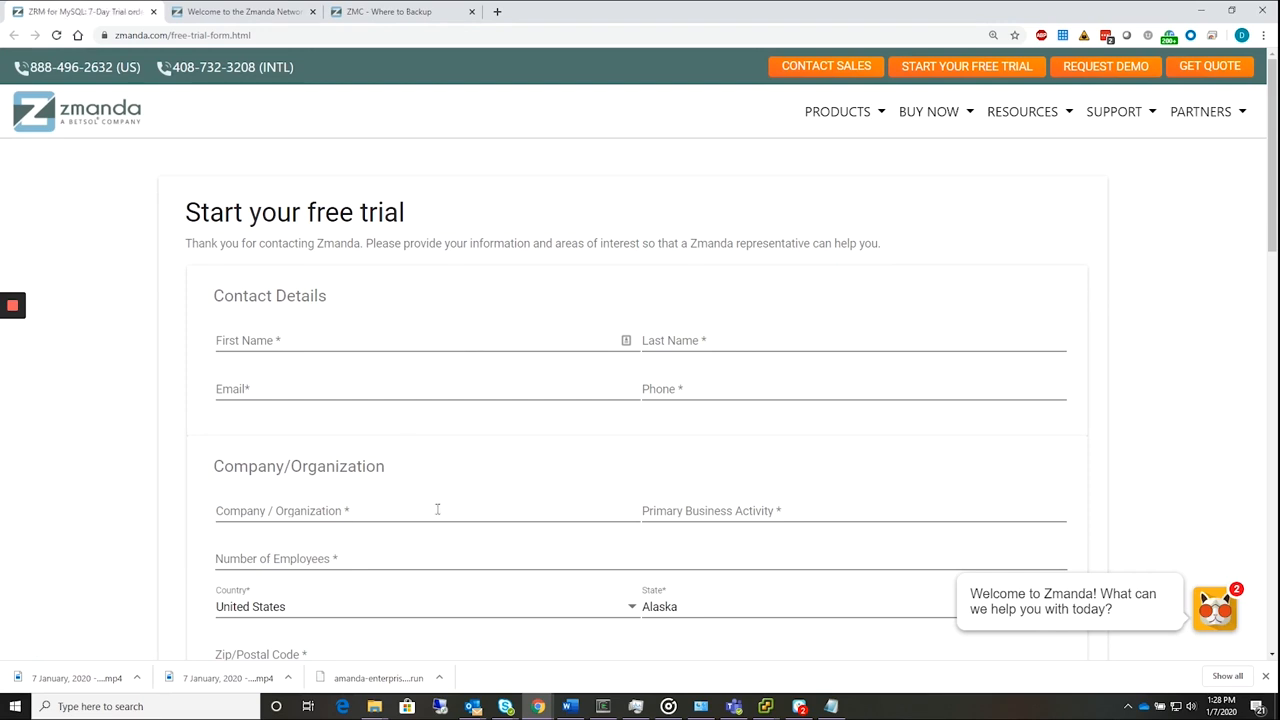
Step: Keep CentOS 7 selected as the backup server OS version on the download page
scroll(down, 3)
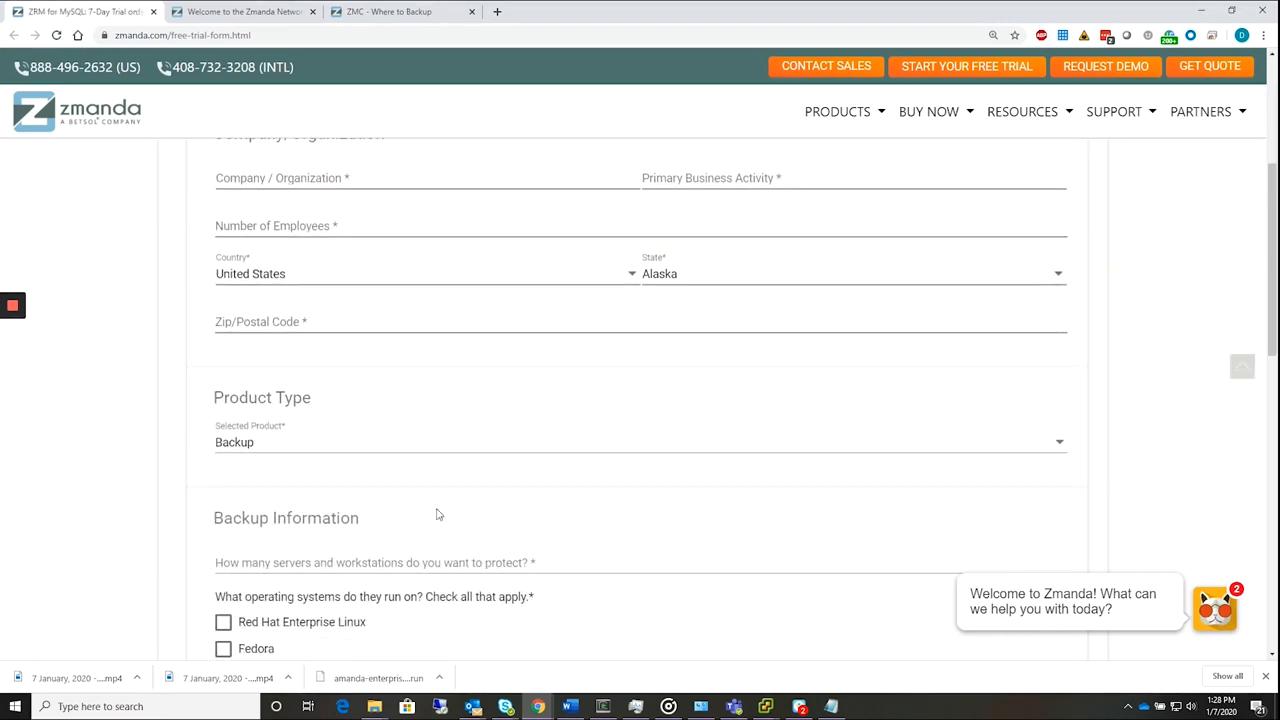
mouse_move(740, 528)
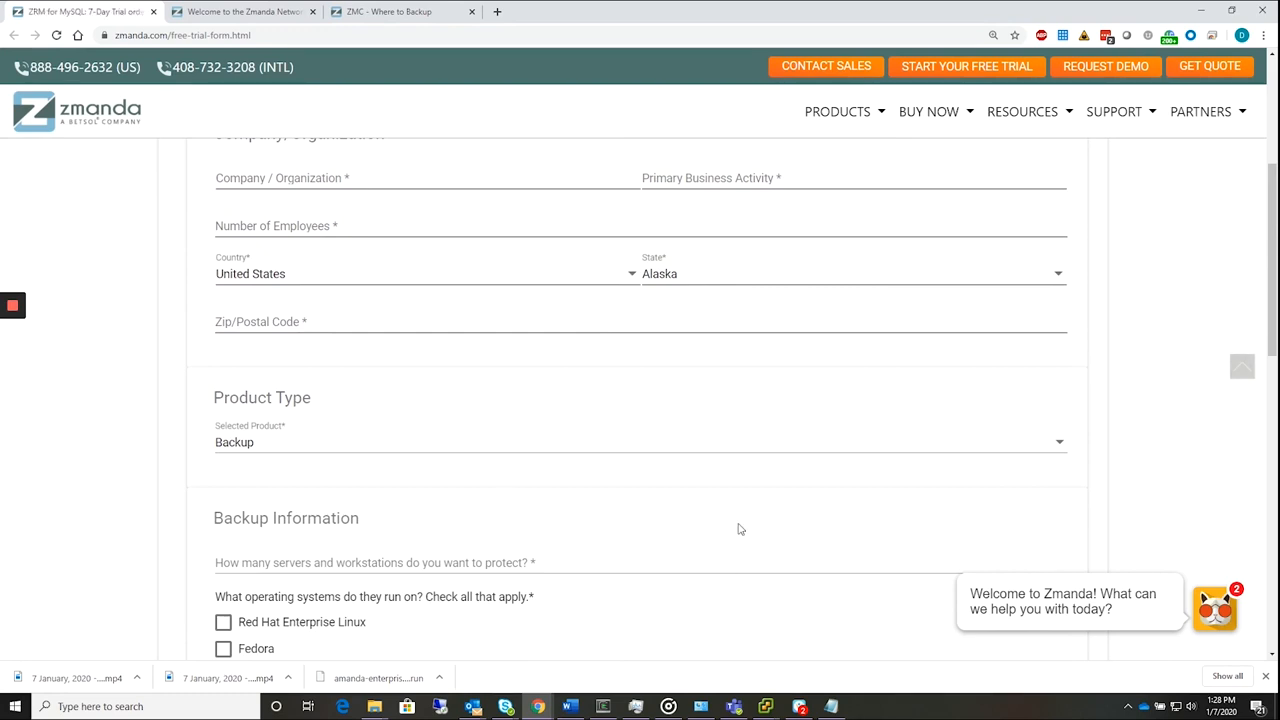
scroll(down, 3)
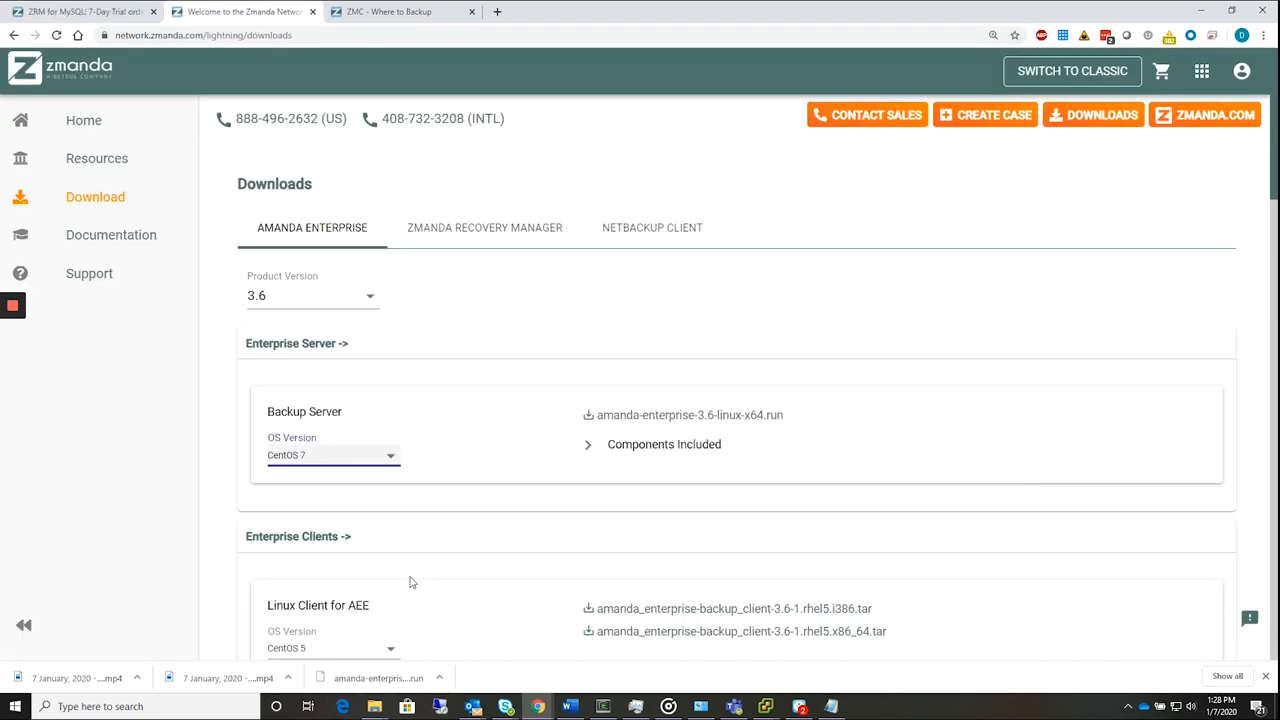
mouse_move(360, 478)
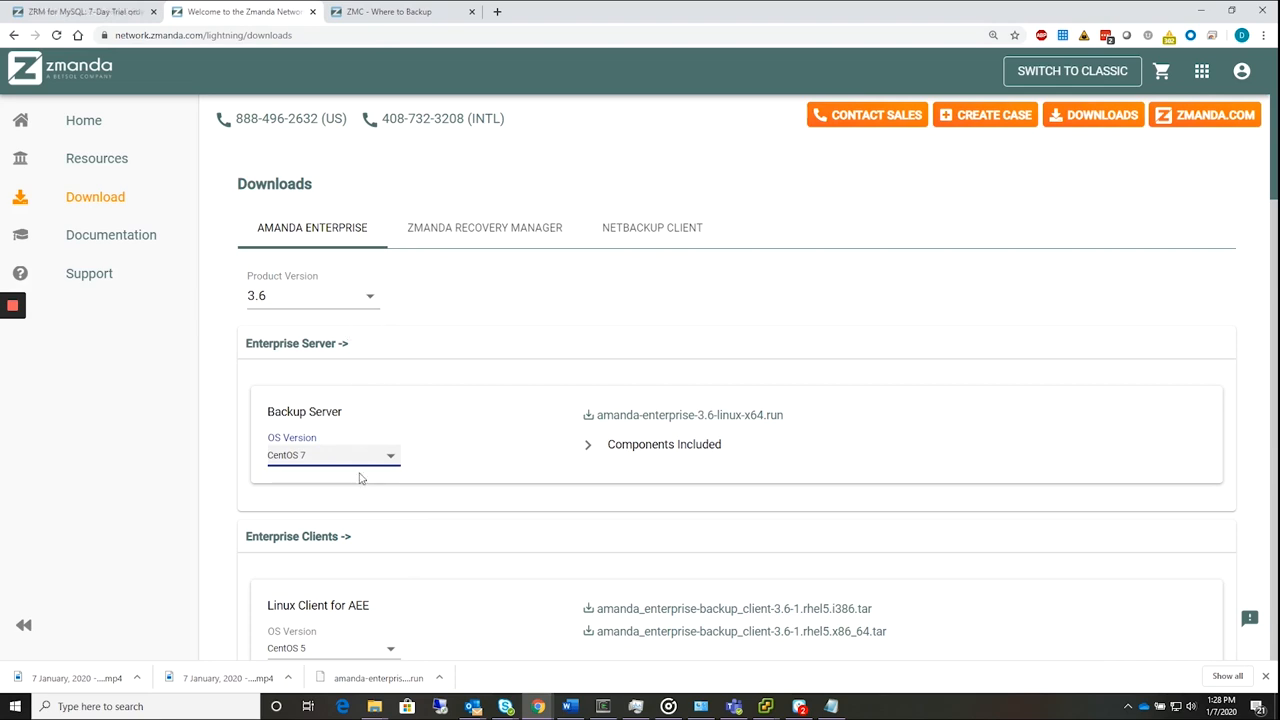
click(332, 456)
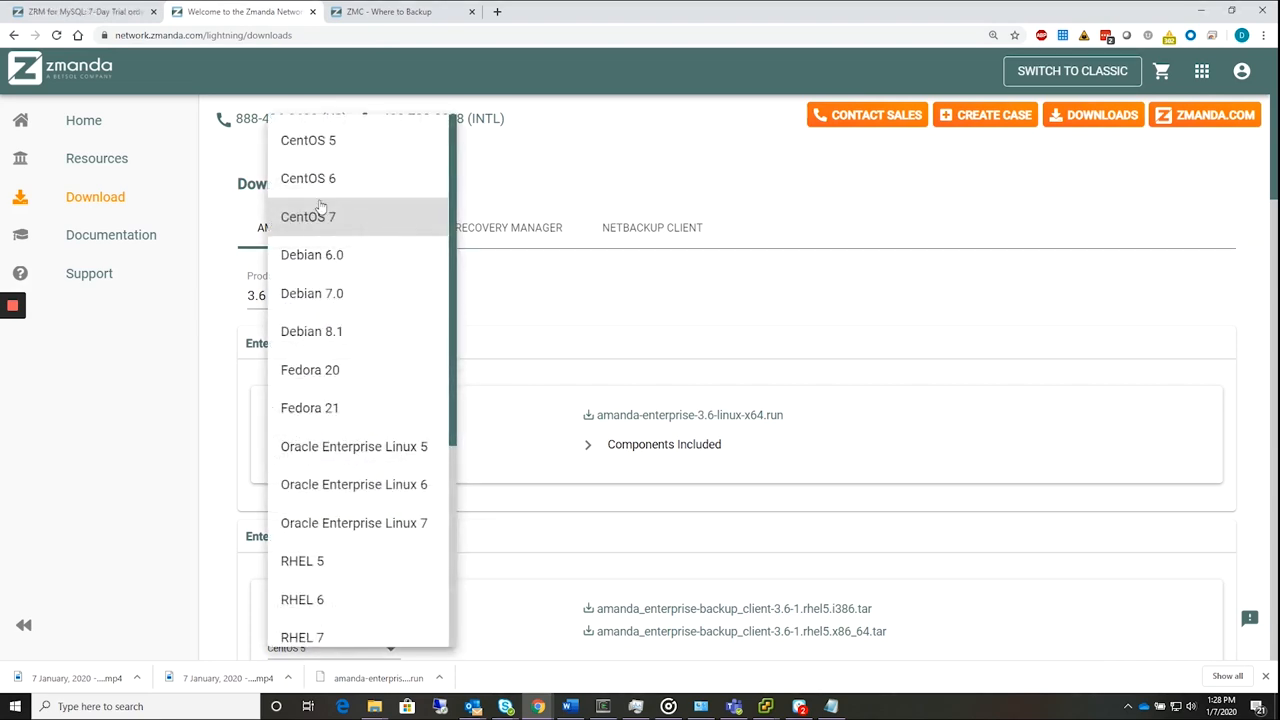
click(308, 216)
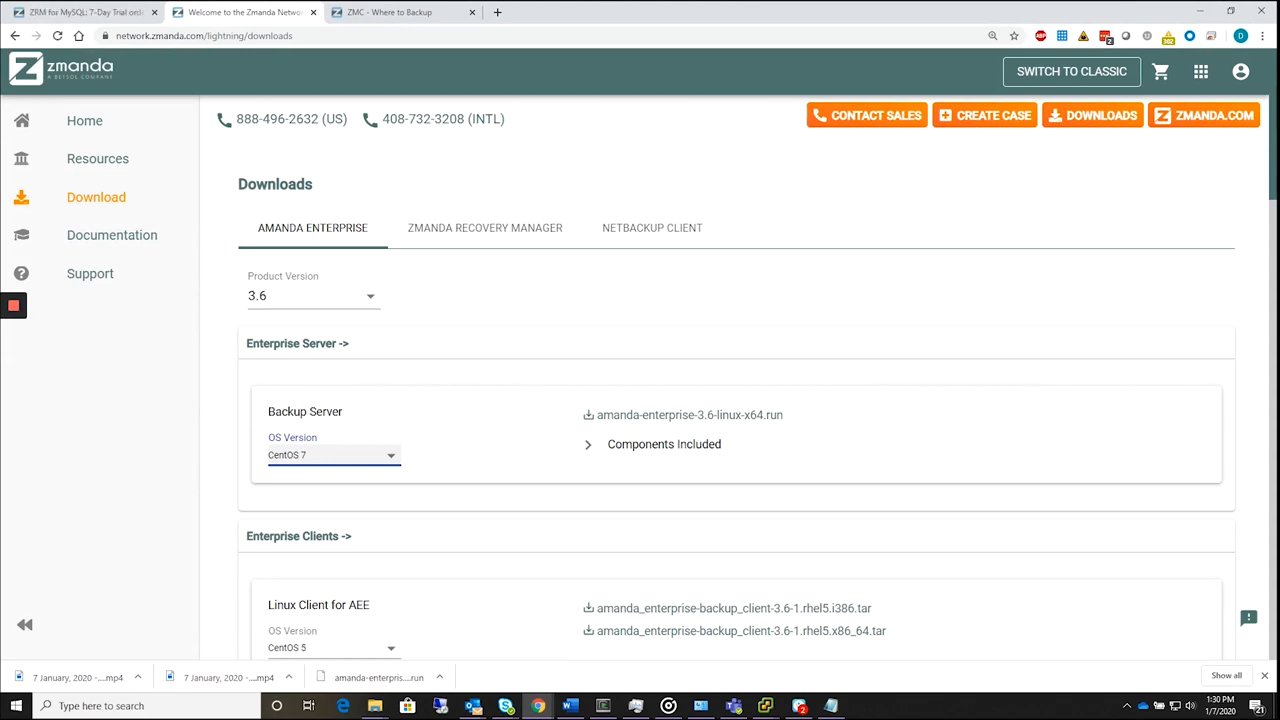
mouse_move(1056, 336)
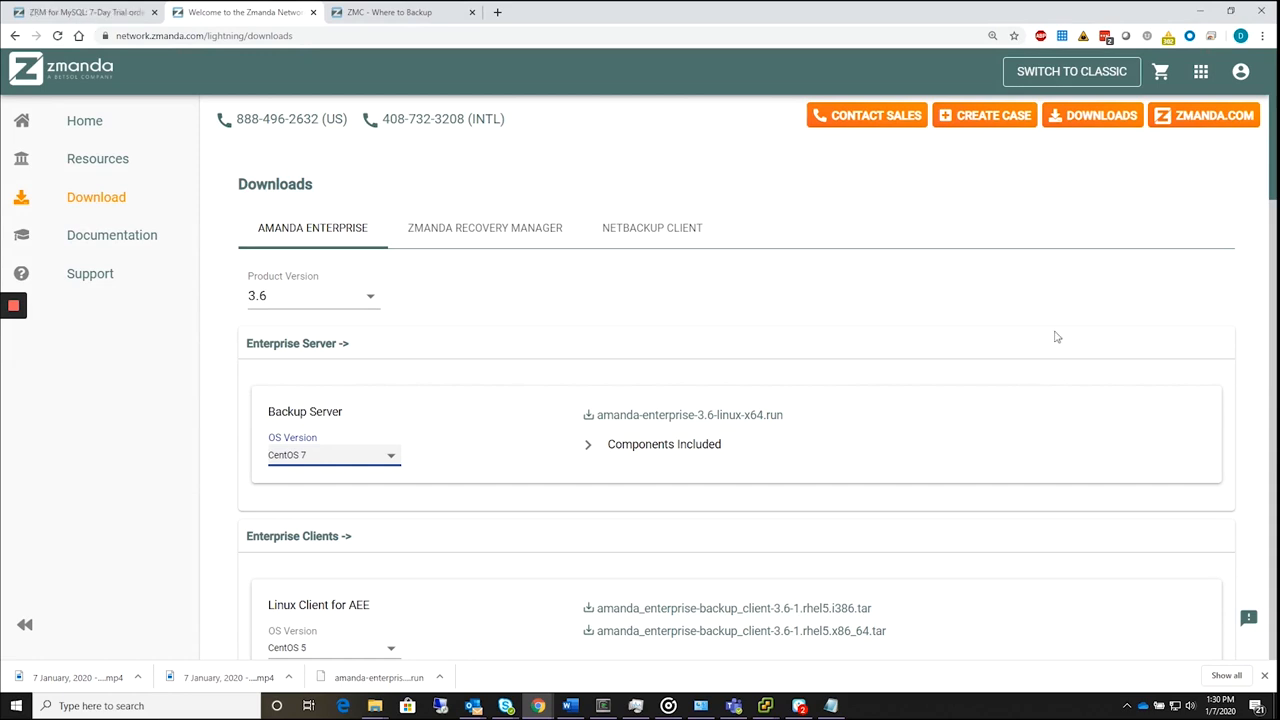
mouse_move(654, 460)
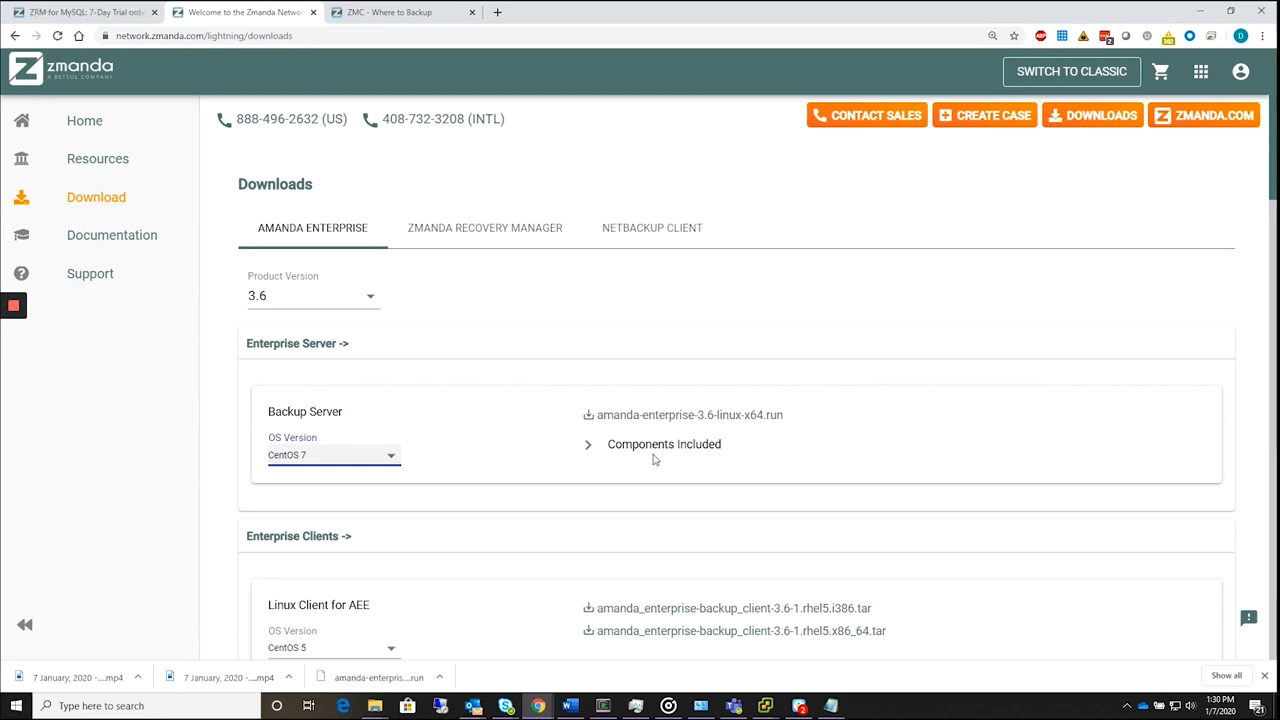
Step: Launch Konsole from the CentOS desktop's right-click menu and resize the window
click(602, 706)
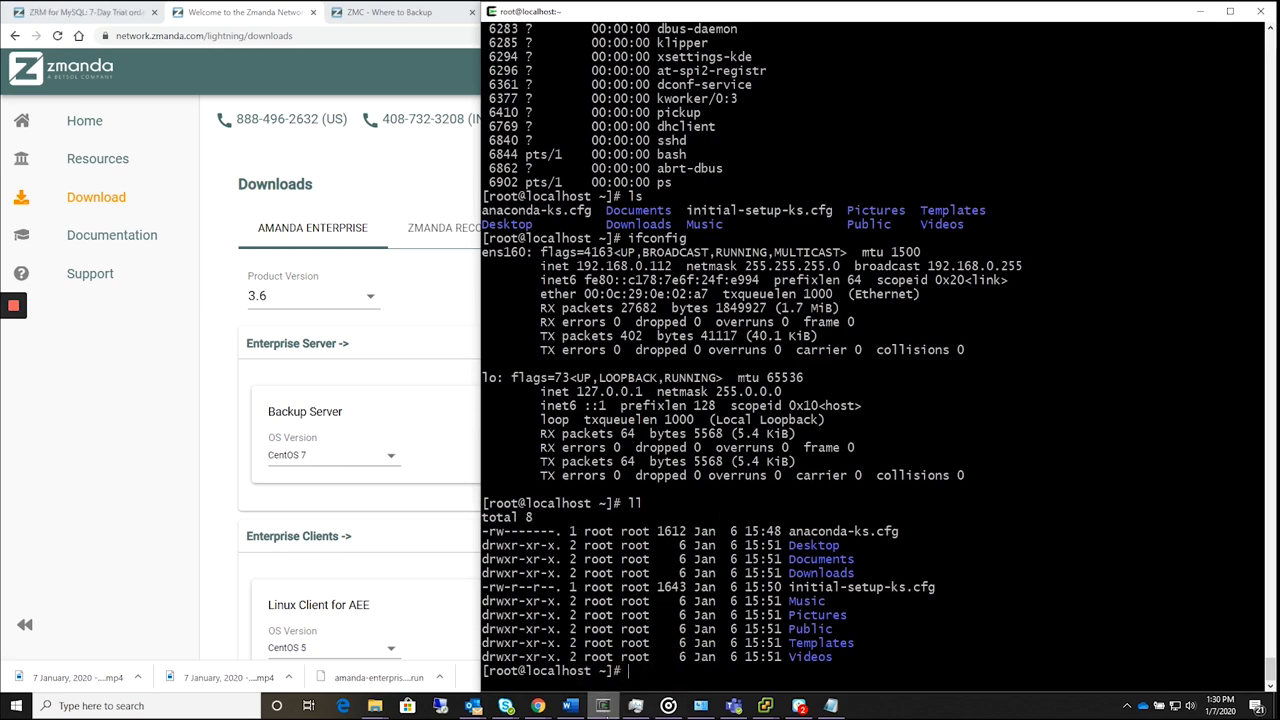
mouse_move(764, 704)
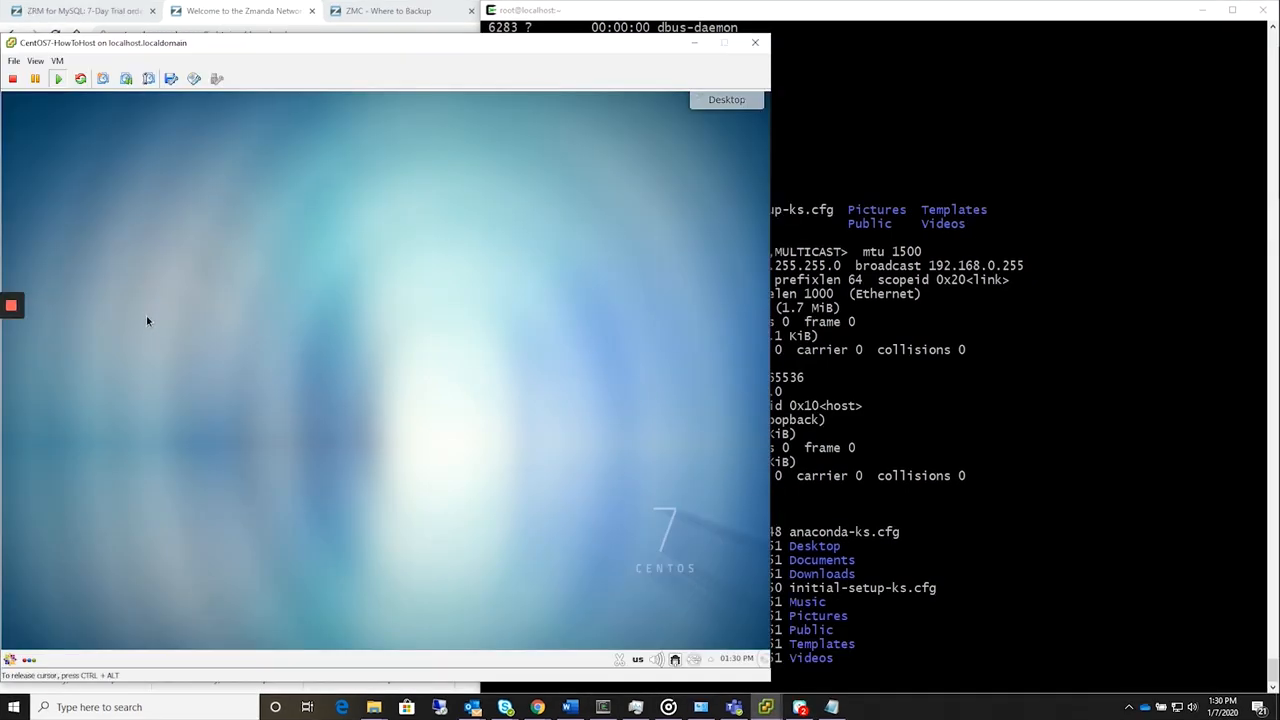
right_click(148, 320)
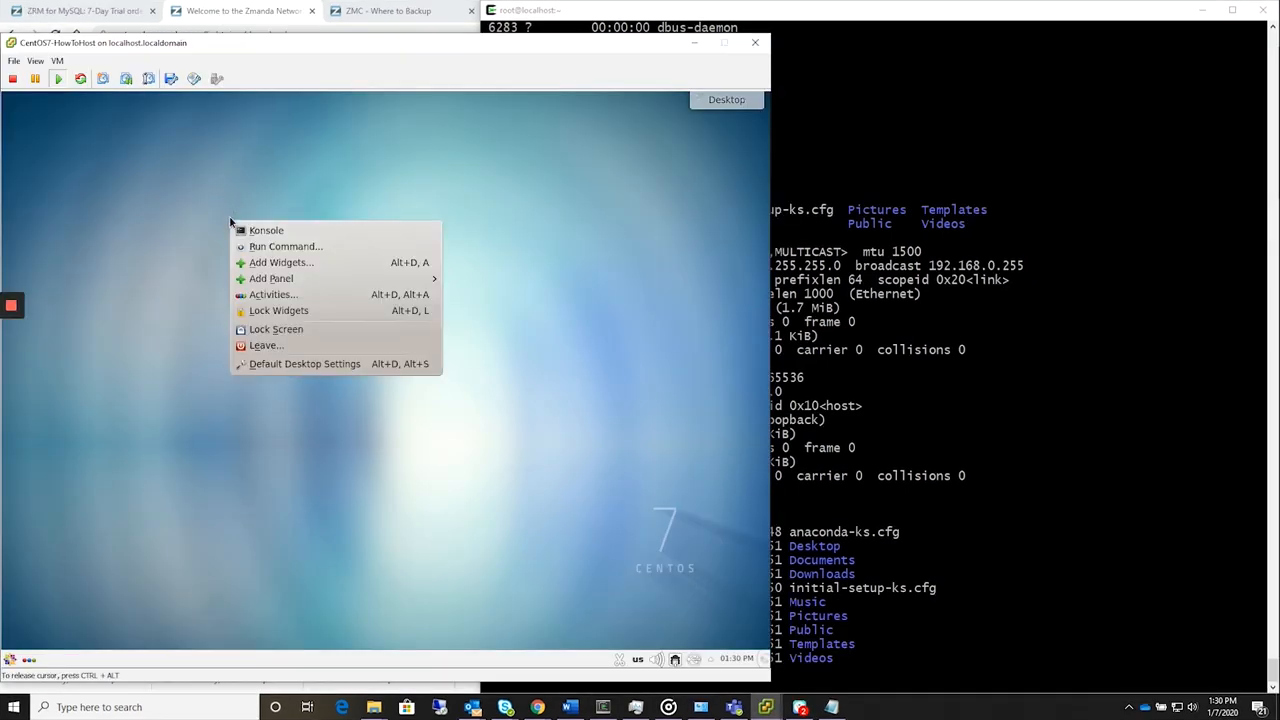
click(266, 230)
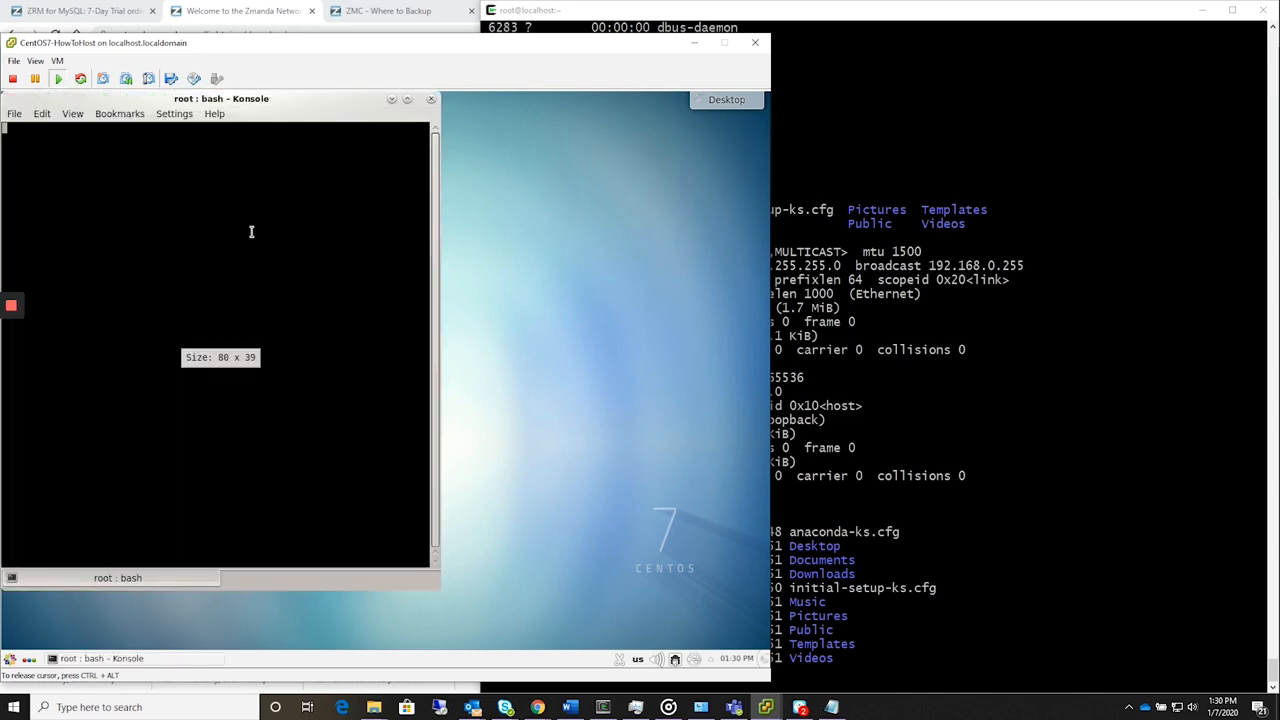
drag(220, 98, 372, 132)
text(ll)
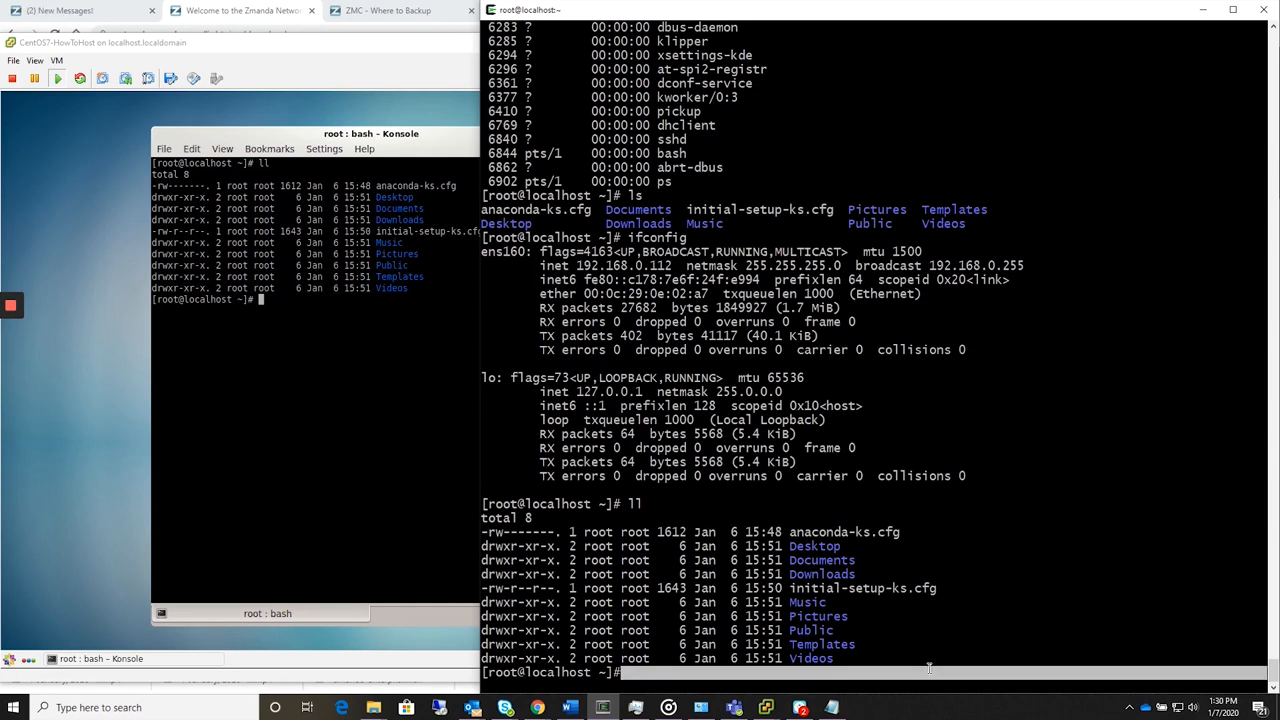
Step: Run yum install tar -y to confirm tar is installed
text(yu)
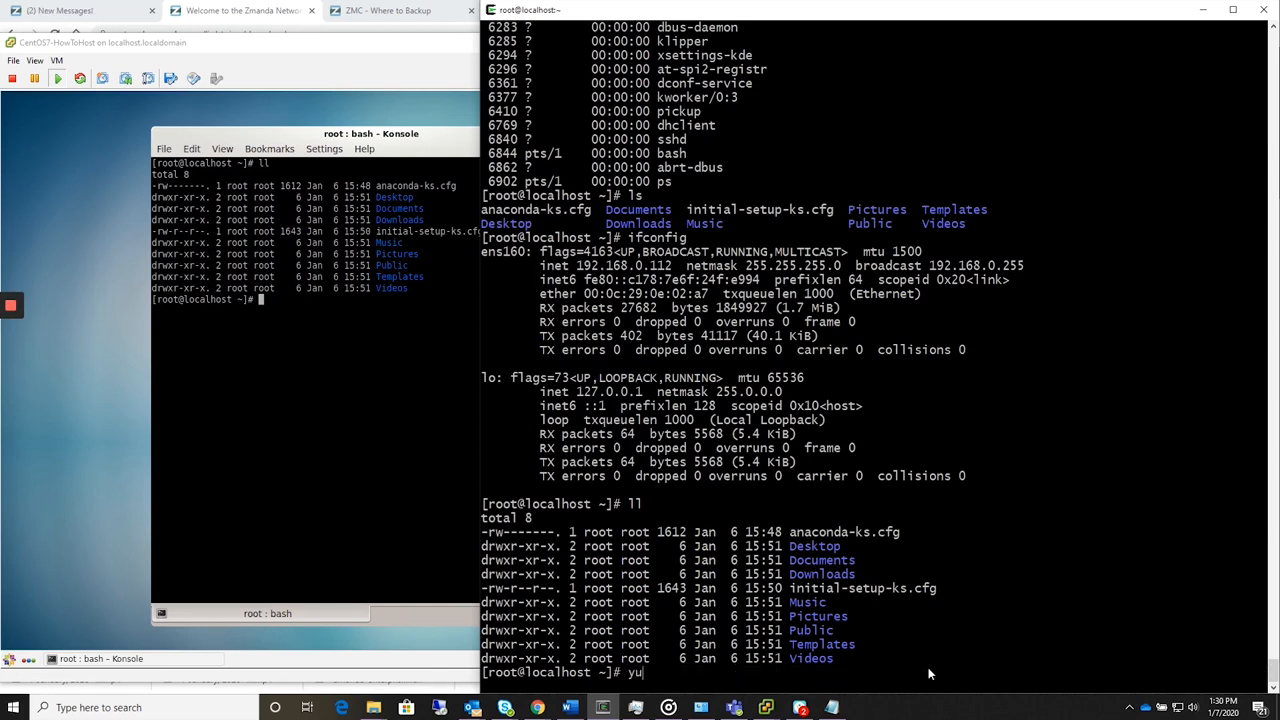
text(m install)
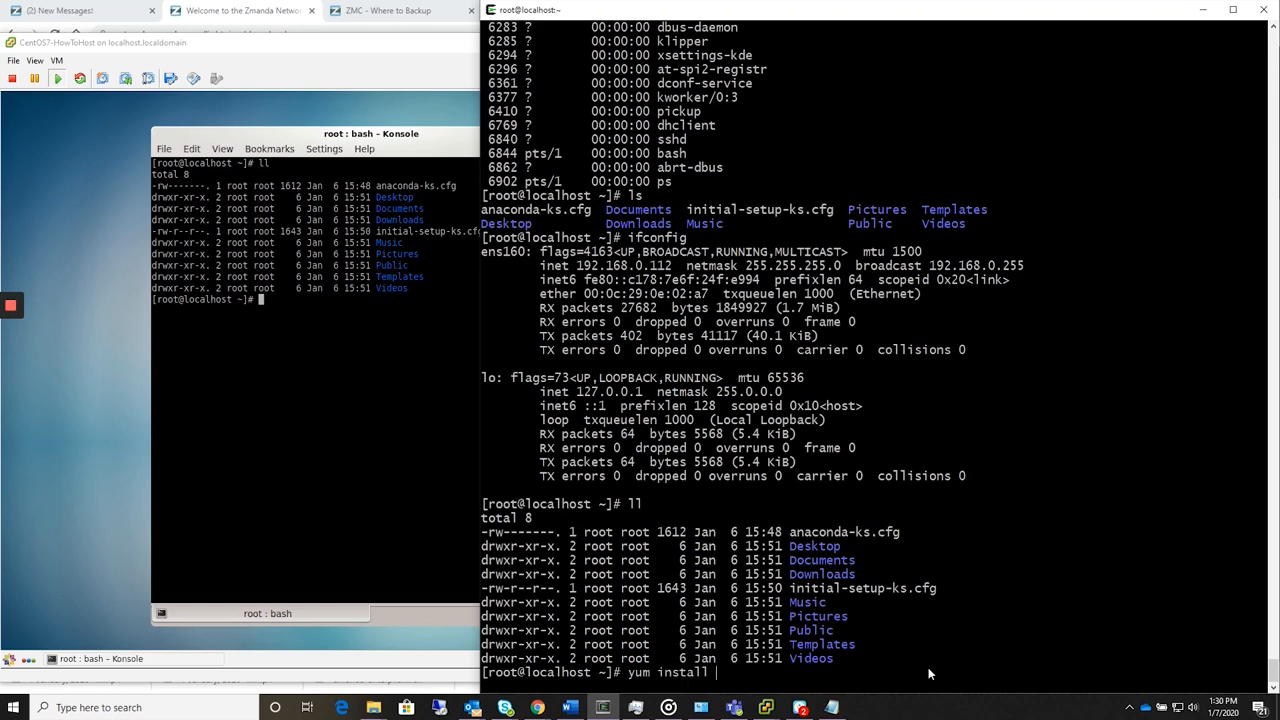
text(tar -)
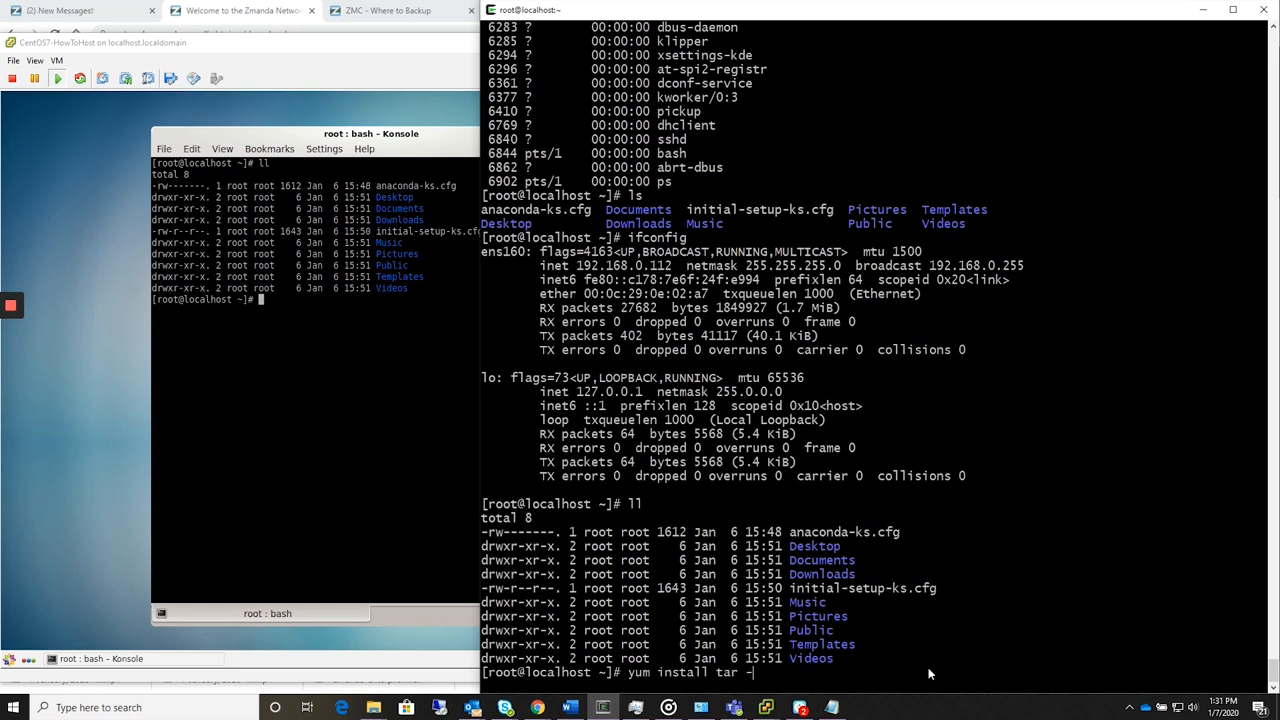
text(y)
key(Return)
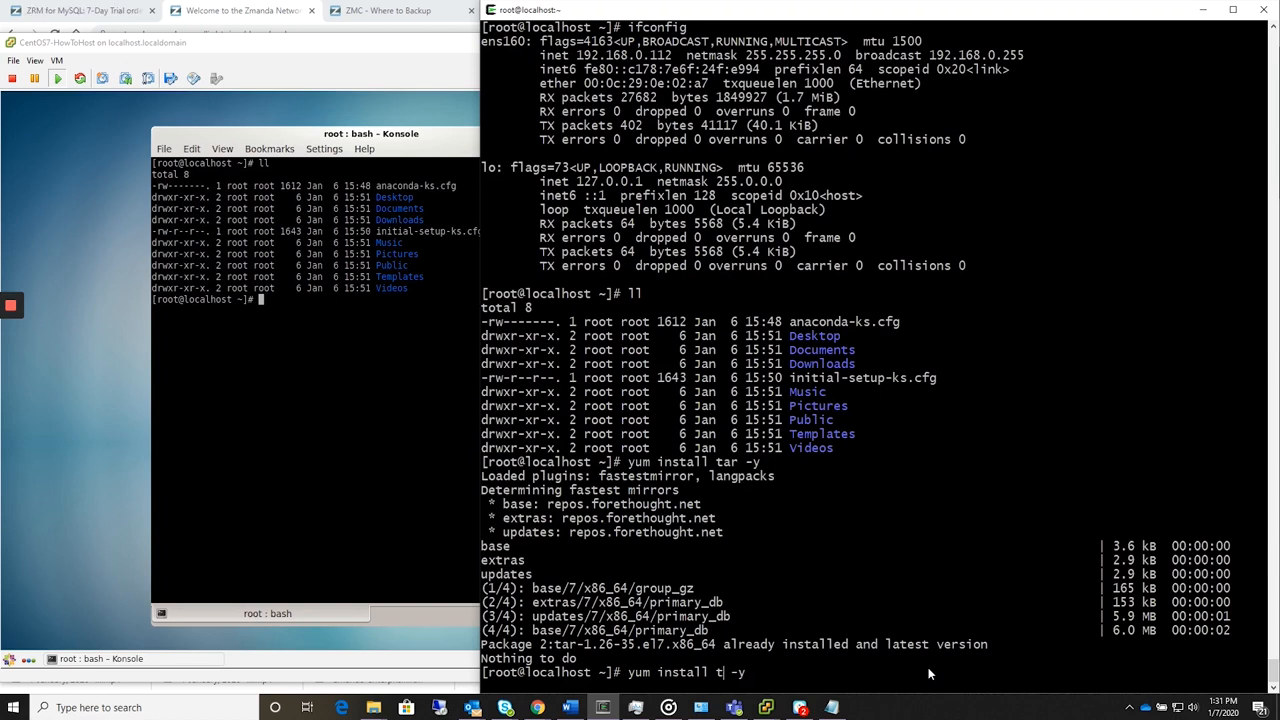
Step: Run yum install perl -y to upgrade perl, then begin the star install command
text(perl)
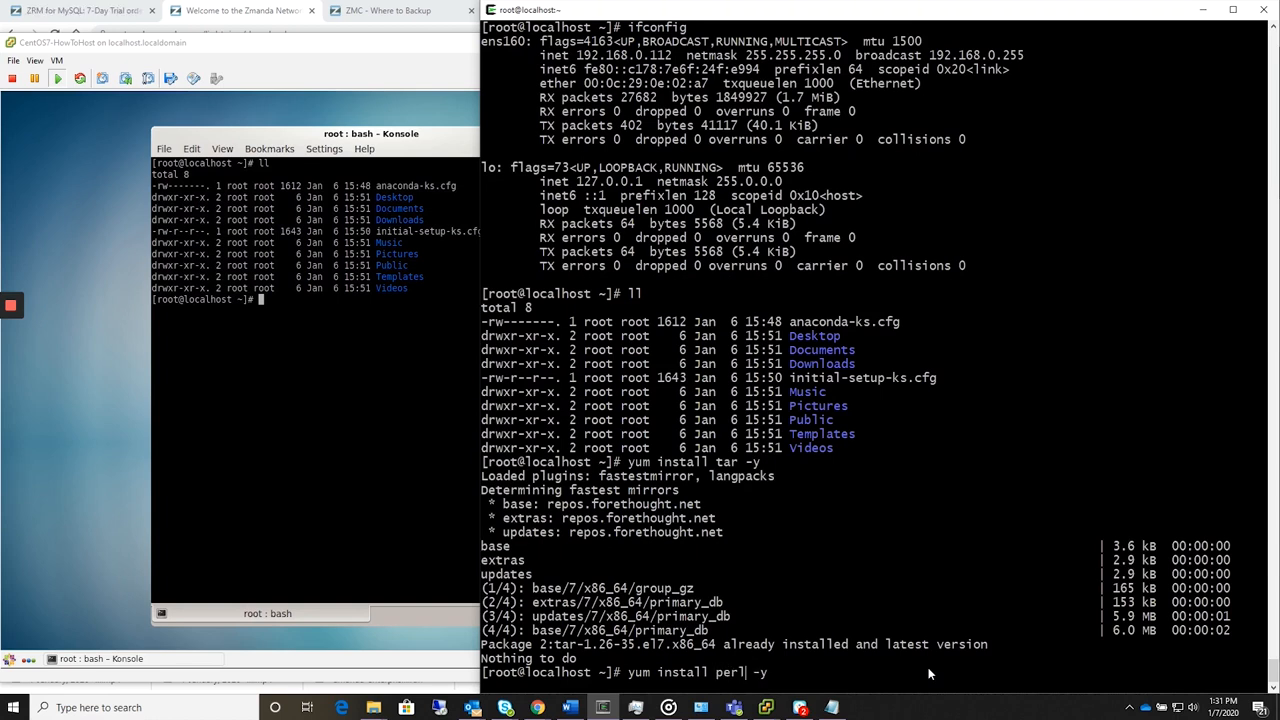
key(Return)
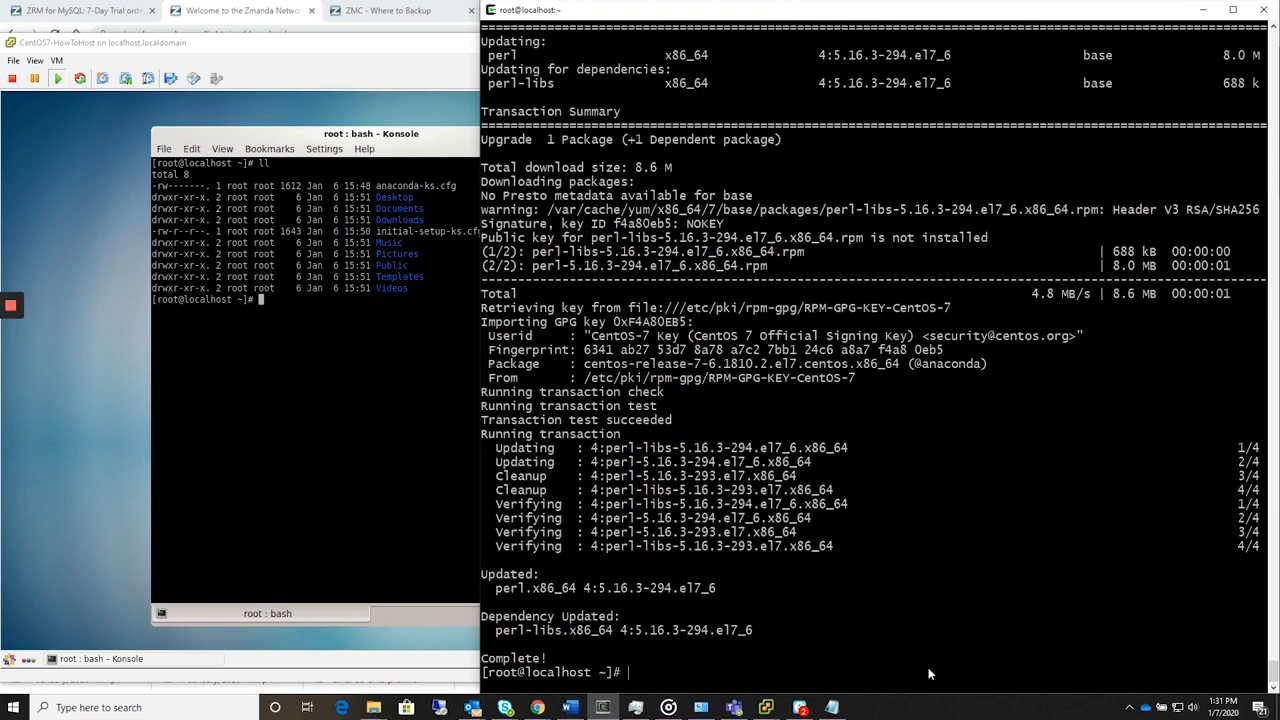
text(yum install perl -y)
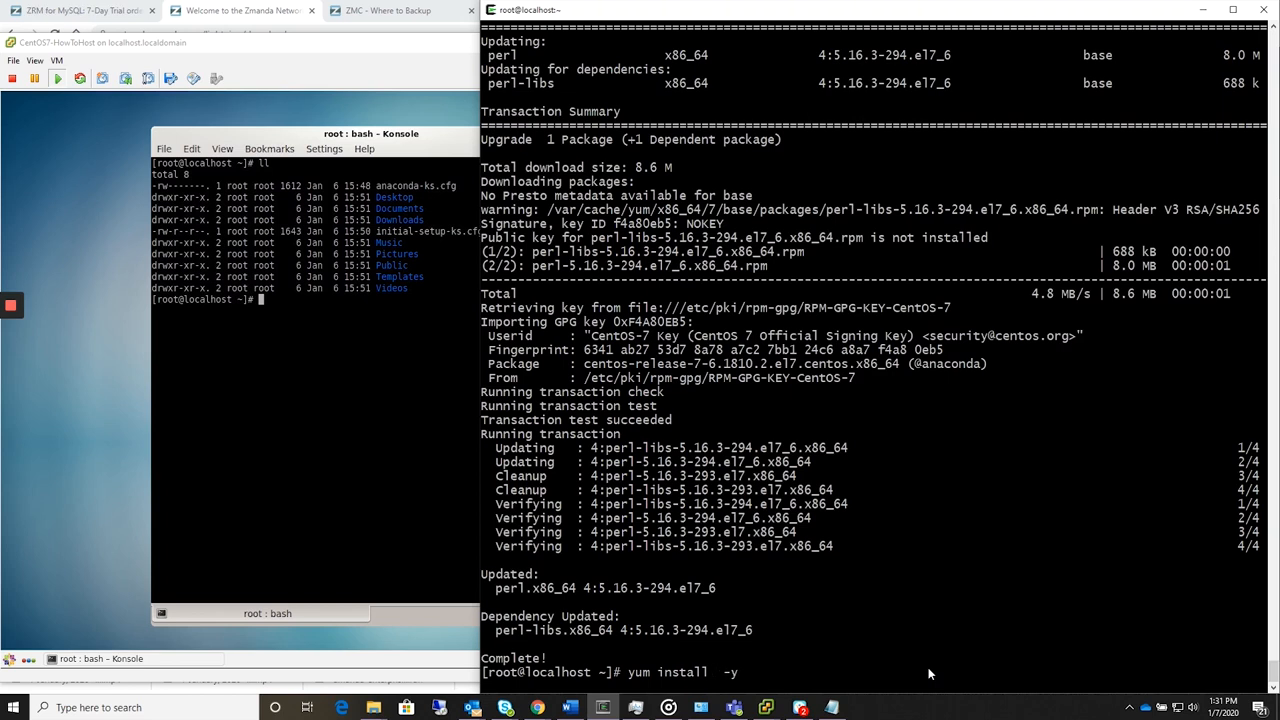
text(star)
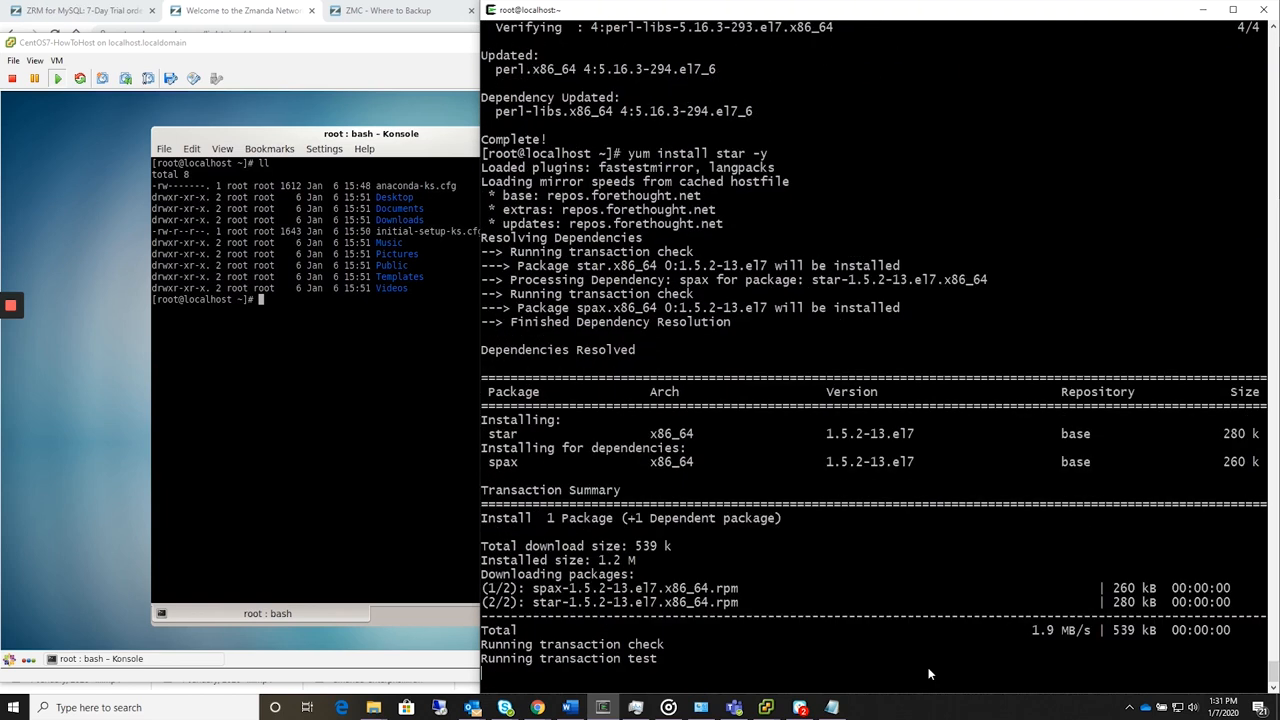
Step: Watch yum install star and its spax dependency until Complete! appears
scroll(down, 3)
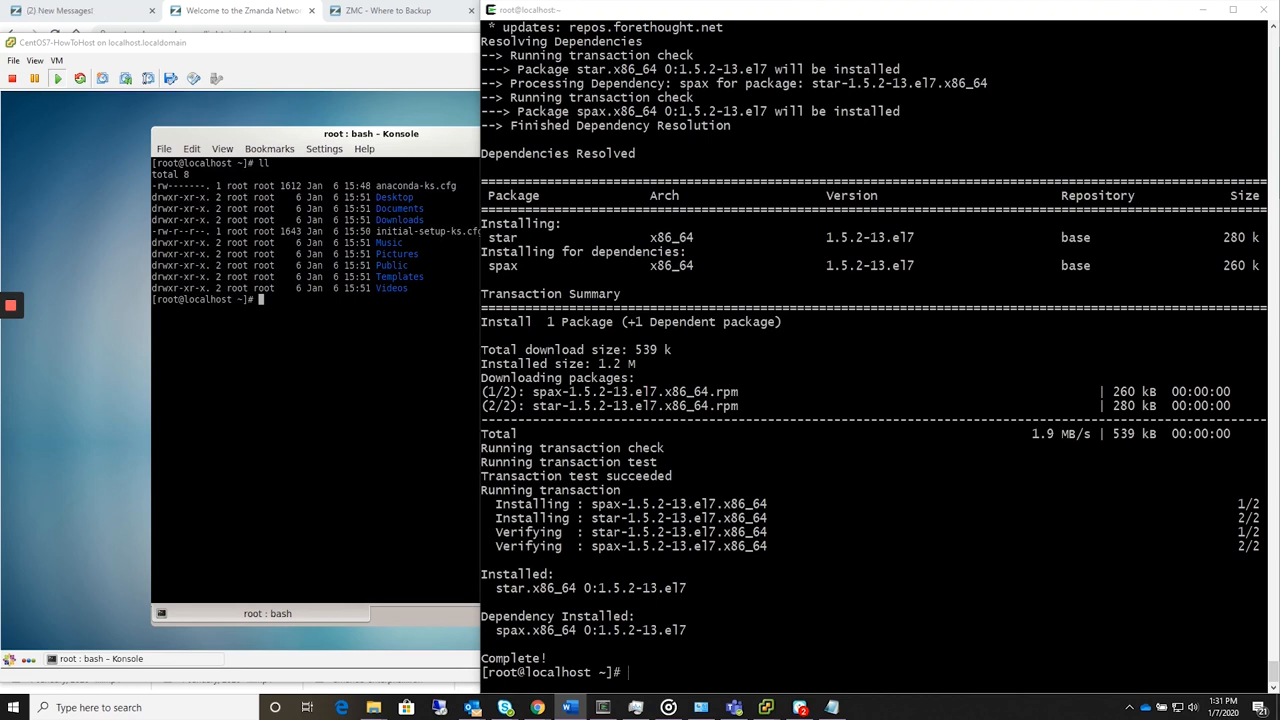
mouse_move(756, 678)
text(y)
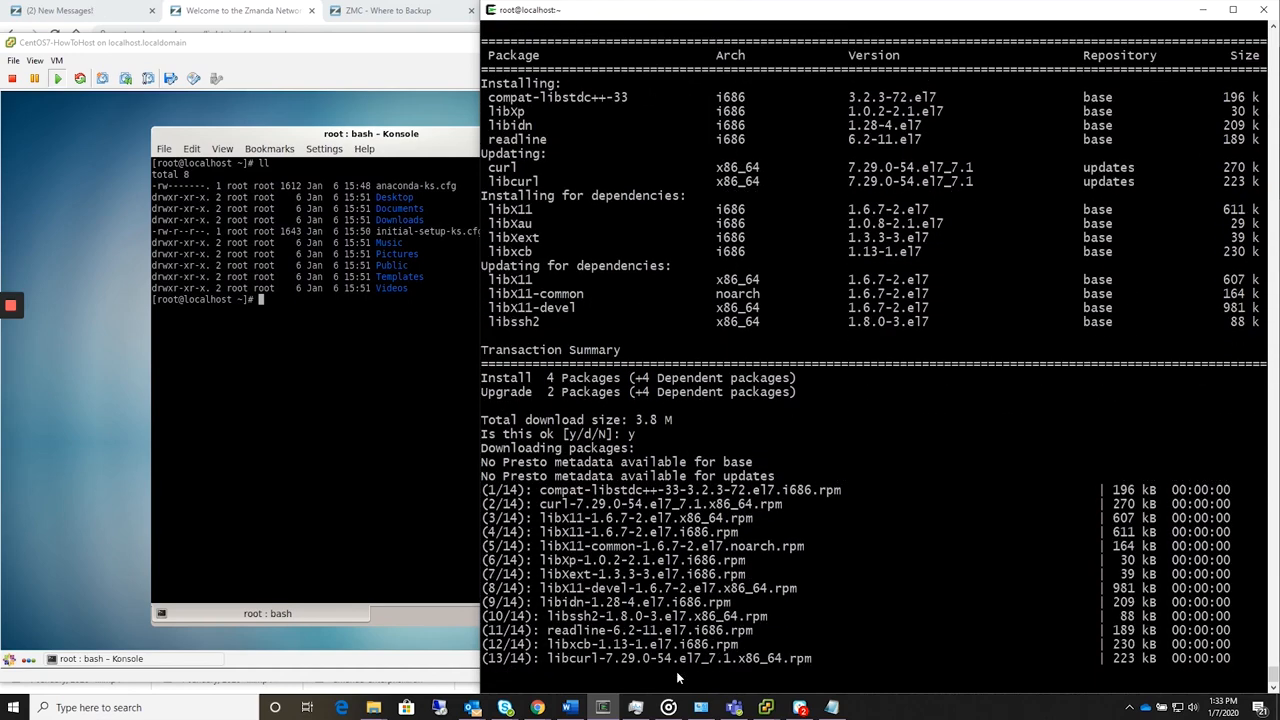
Step: Run yum install lsscsi mtx mt and answer y to install mtx
scroll(down, 3)
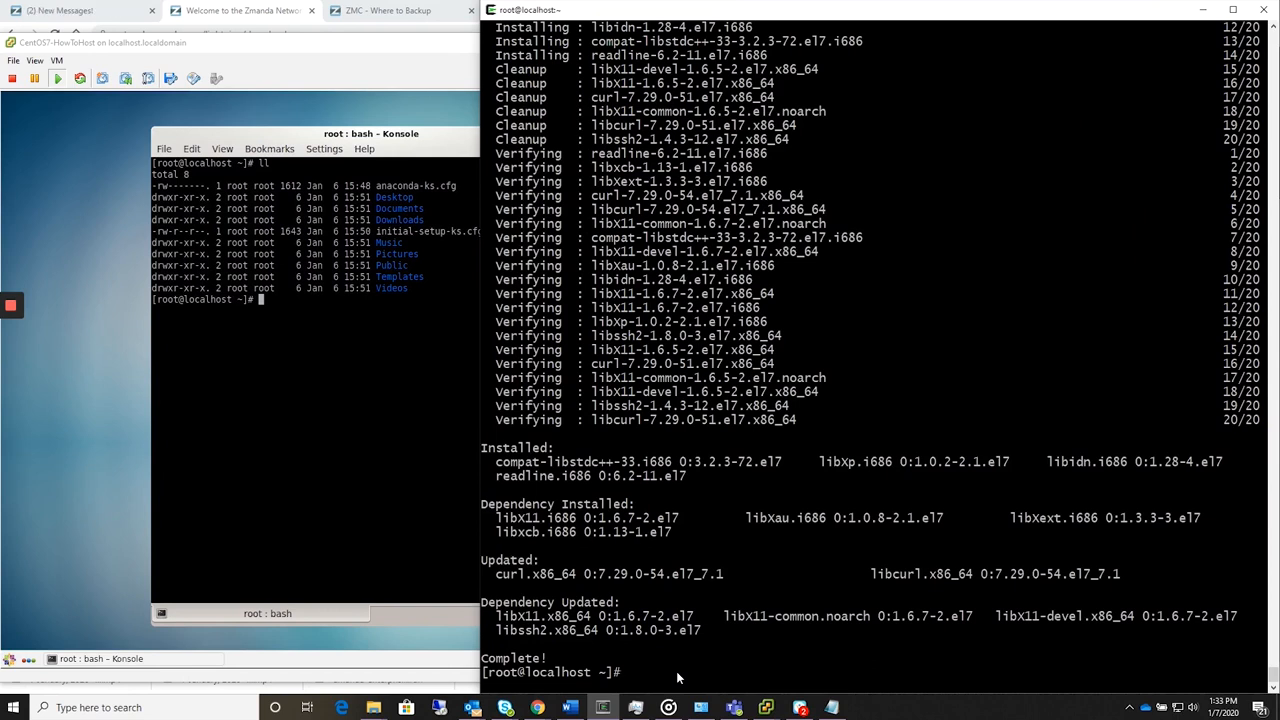
text(yum install l)
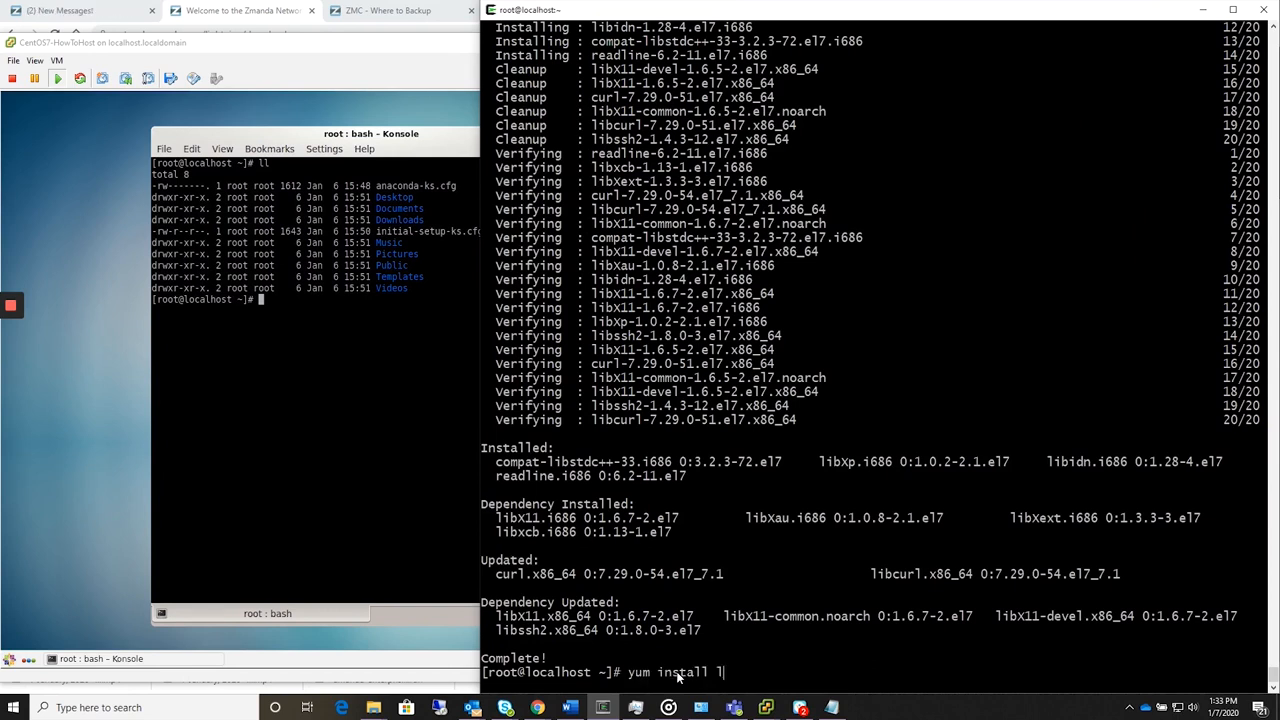
text(lsscsi)
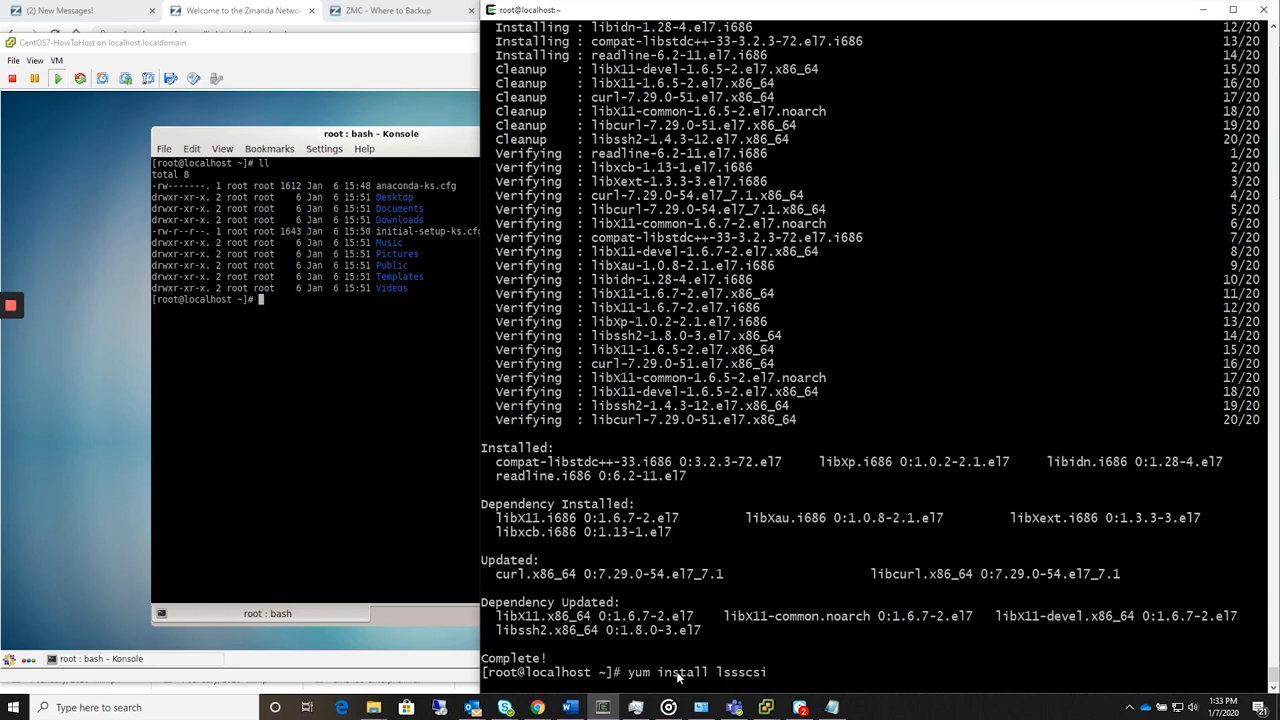
text(mtx)
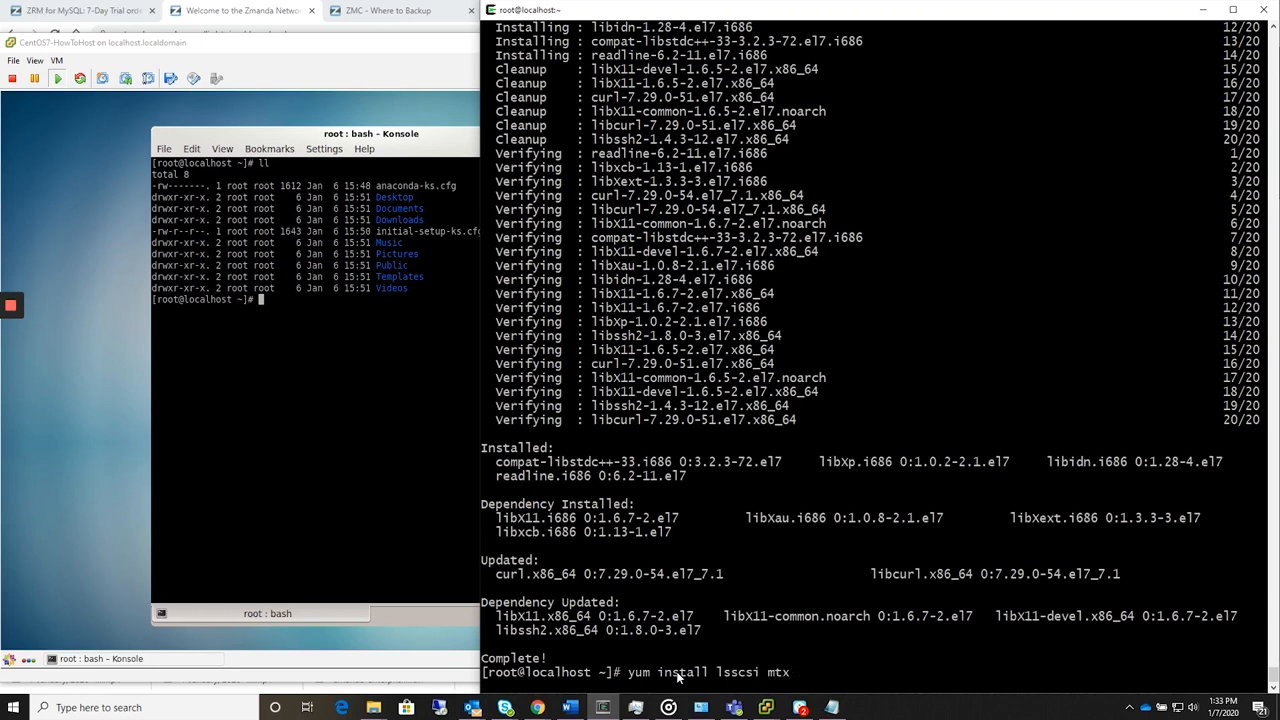
text(mt)
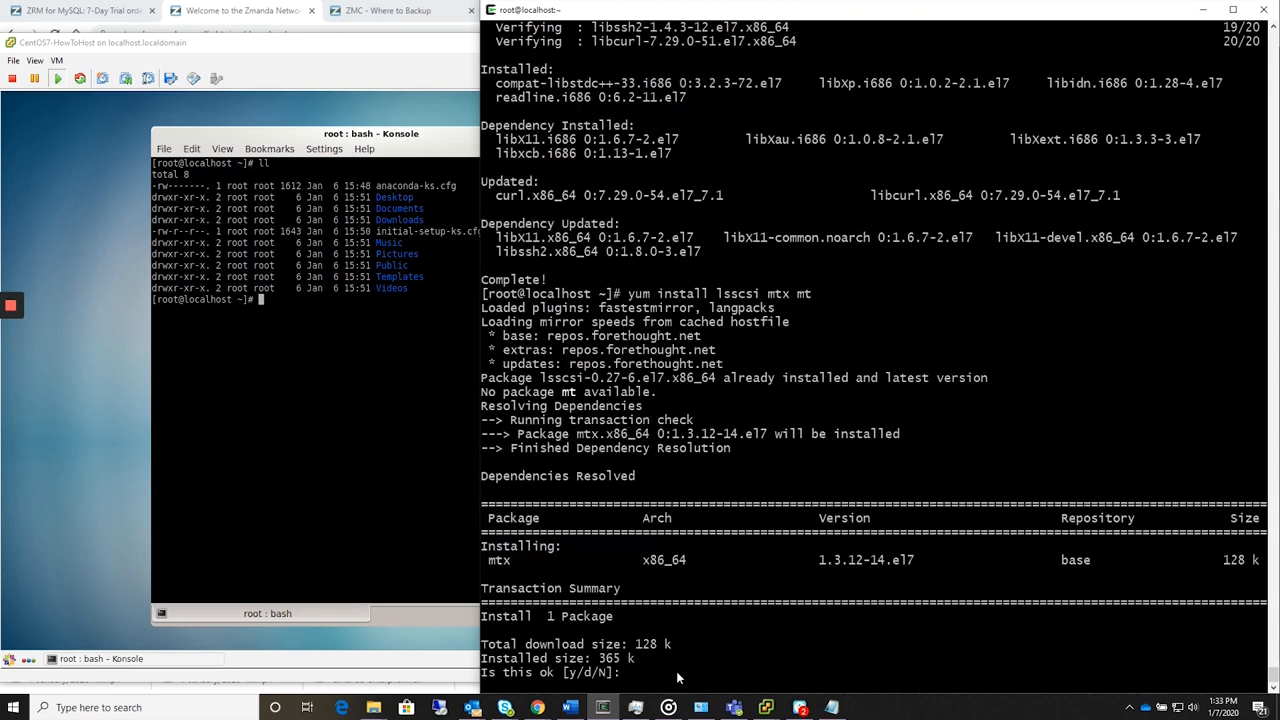
text(y)
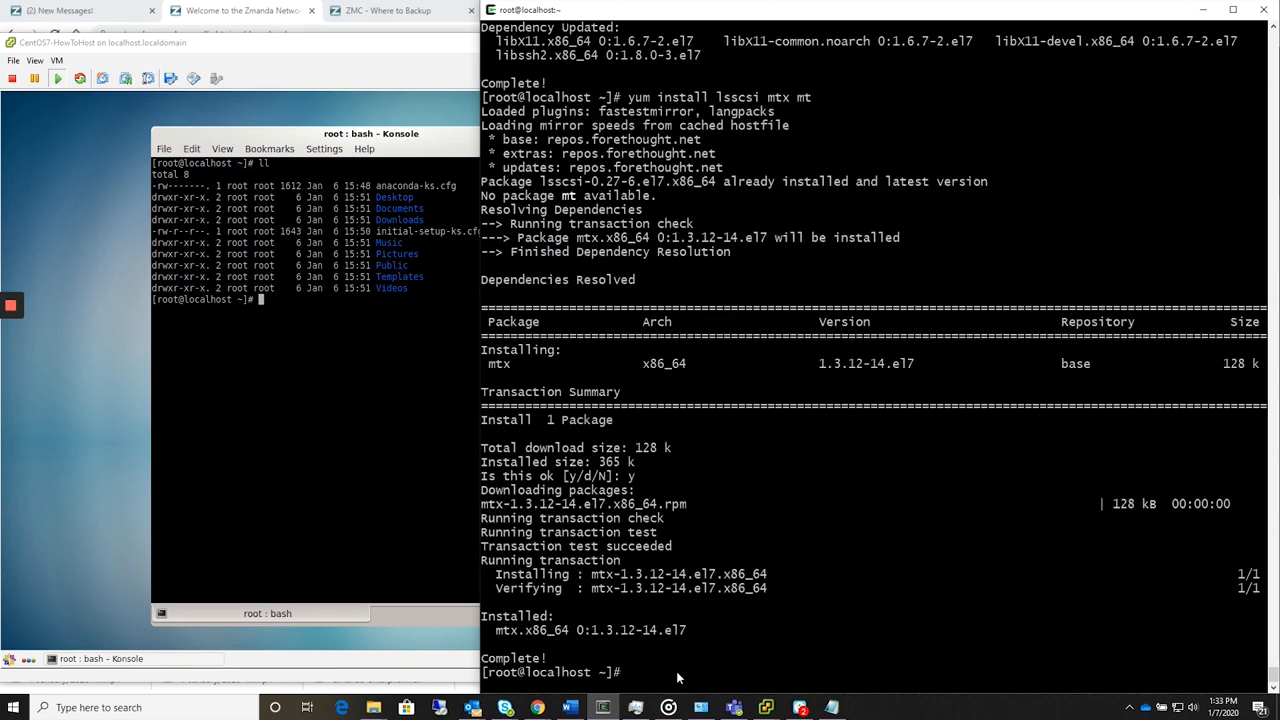
Step: Attempt the exit command to close the root session, correcting a typo
text(excit)
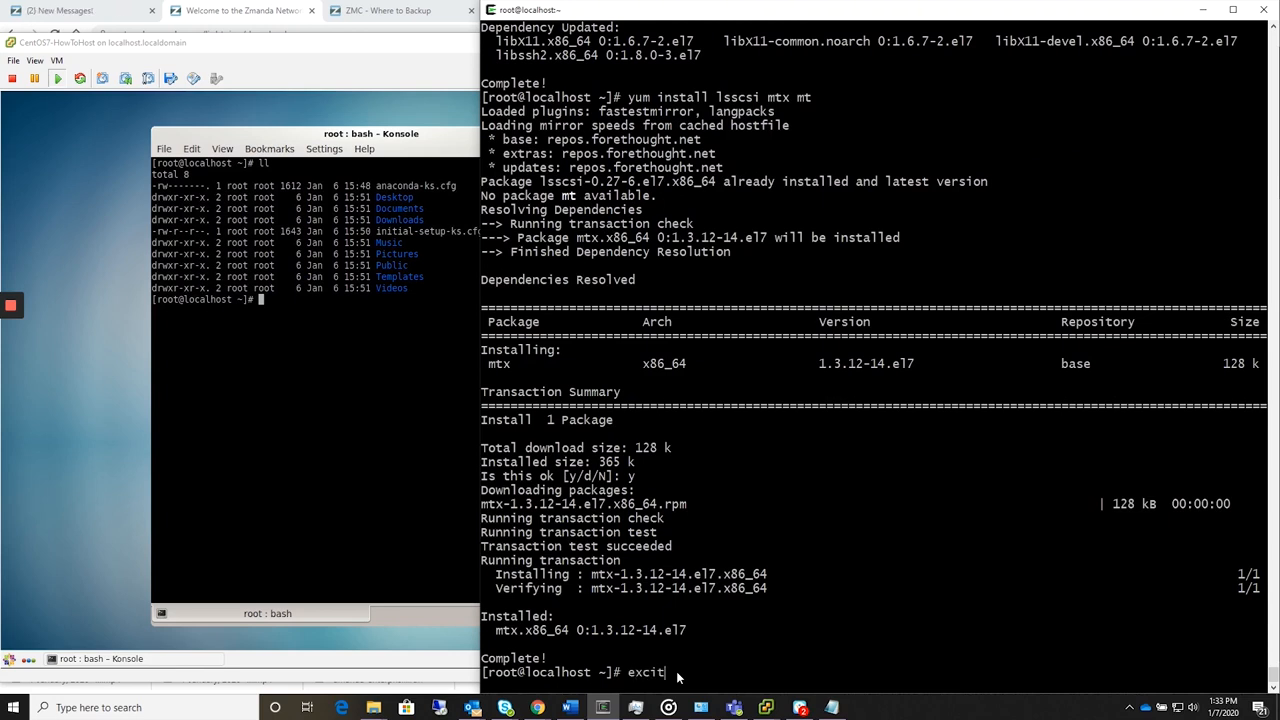
key(BackSpace)
text(ll)
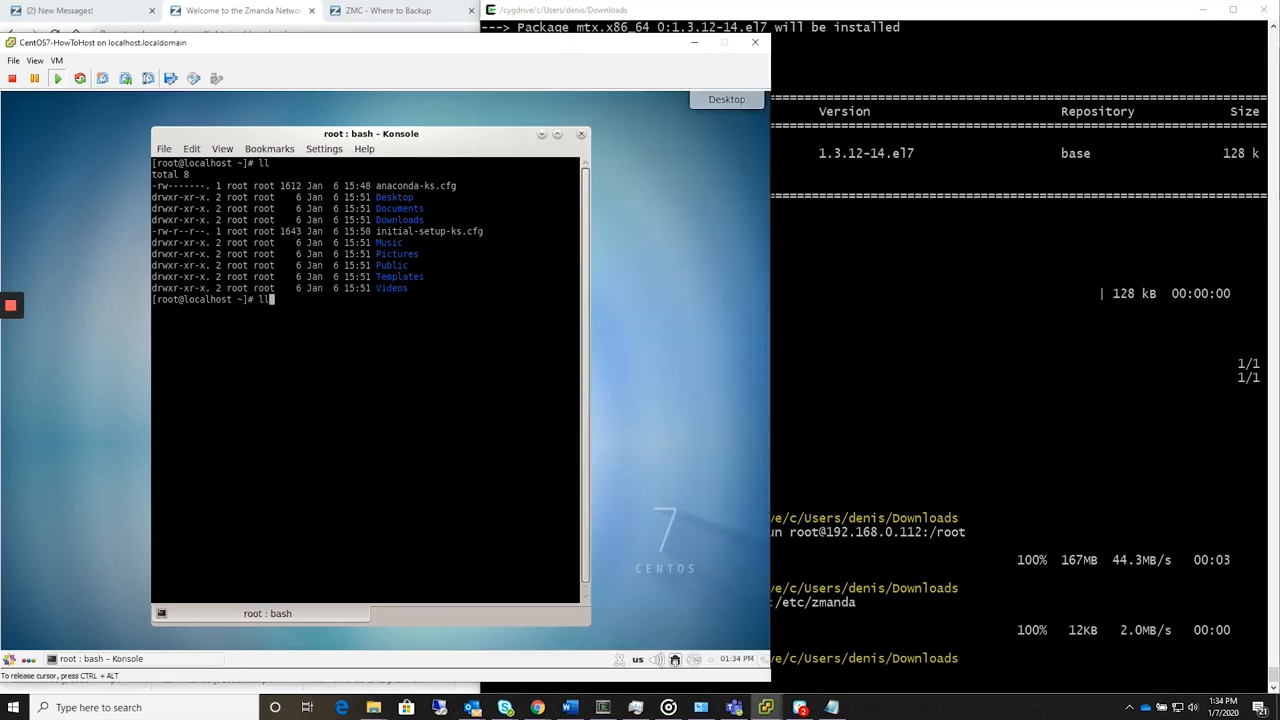
Step: Run the scp copy of the Amanda Enterprise installer to root@server:/root
key(Return)
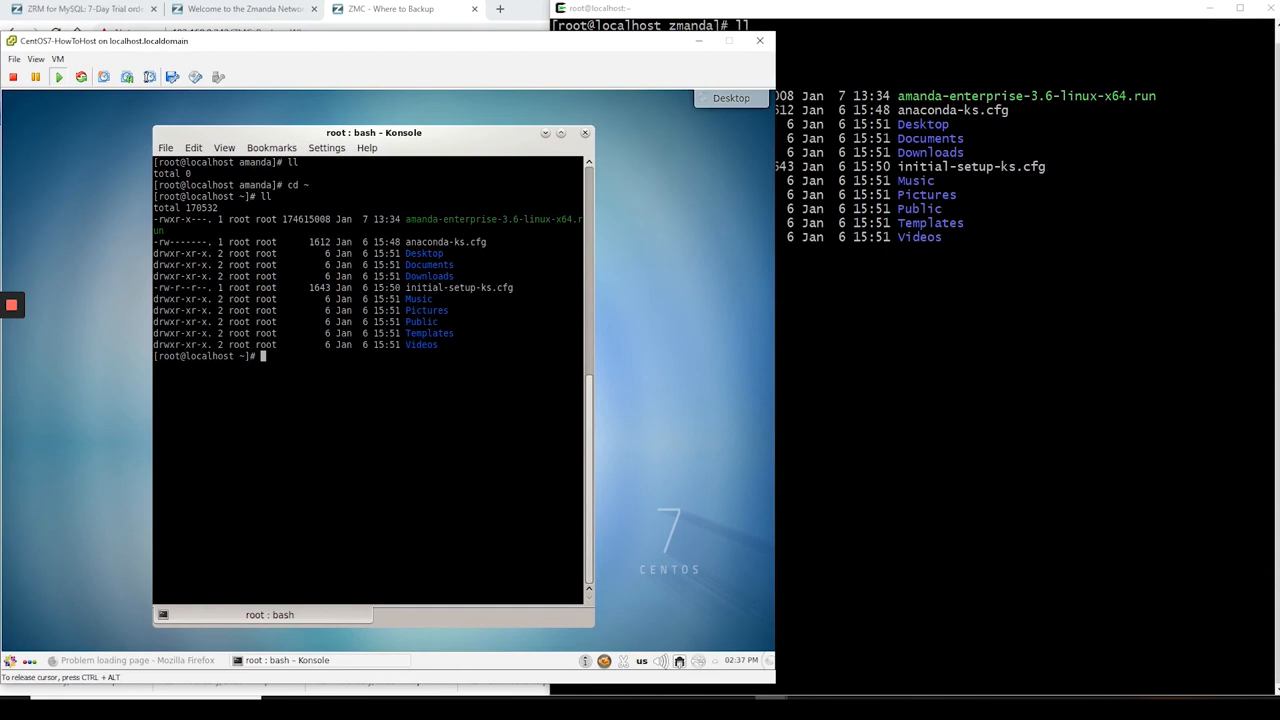
Step: Launch ./amanda-enterprise-3.6-linux-x64.run and allow permissive SELinux
text(./amanda-enterprise-3.6-linux-x64.run)
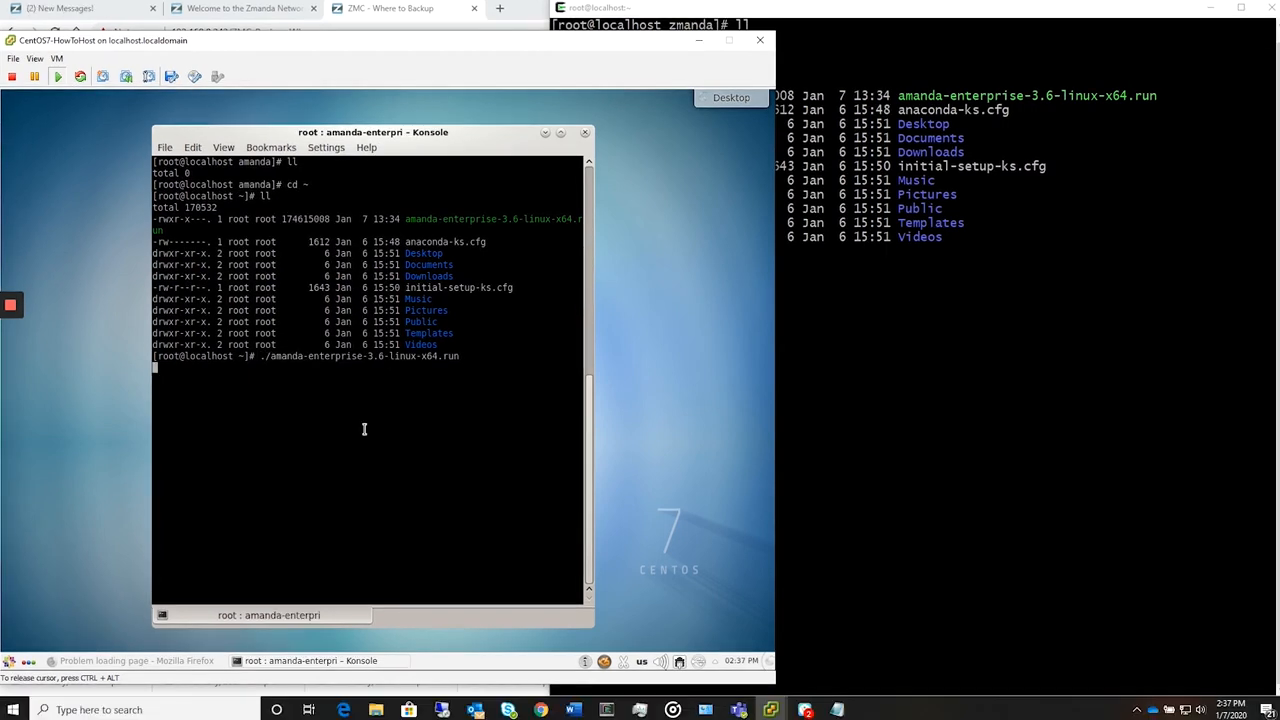
key(Return)
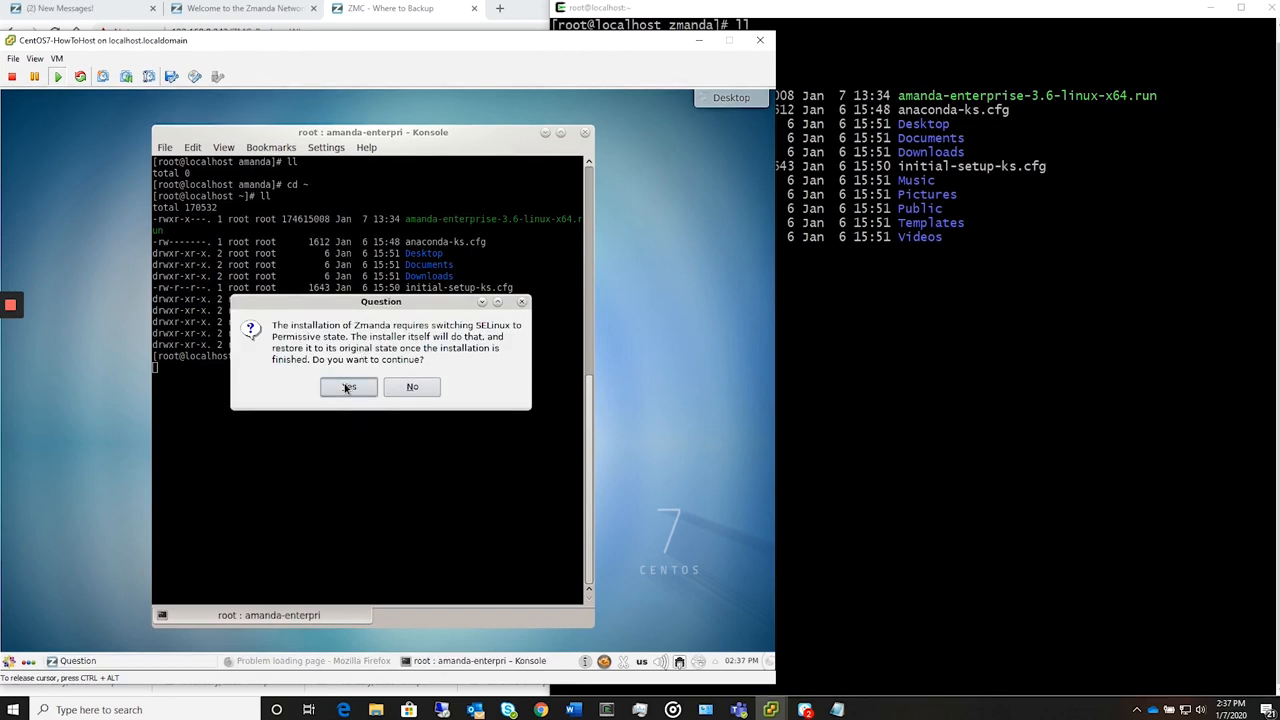
click(348, 388)
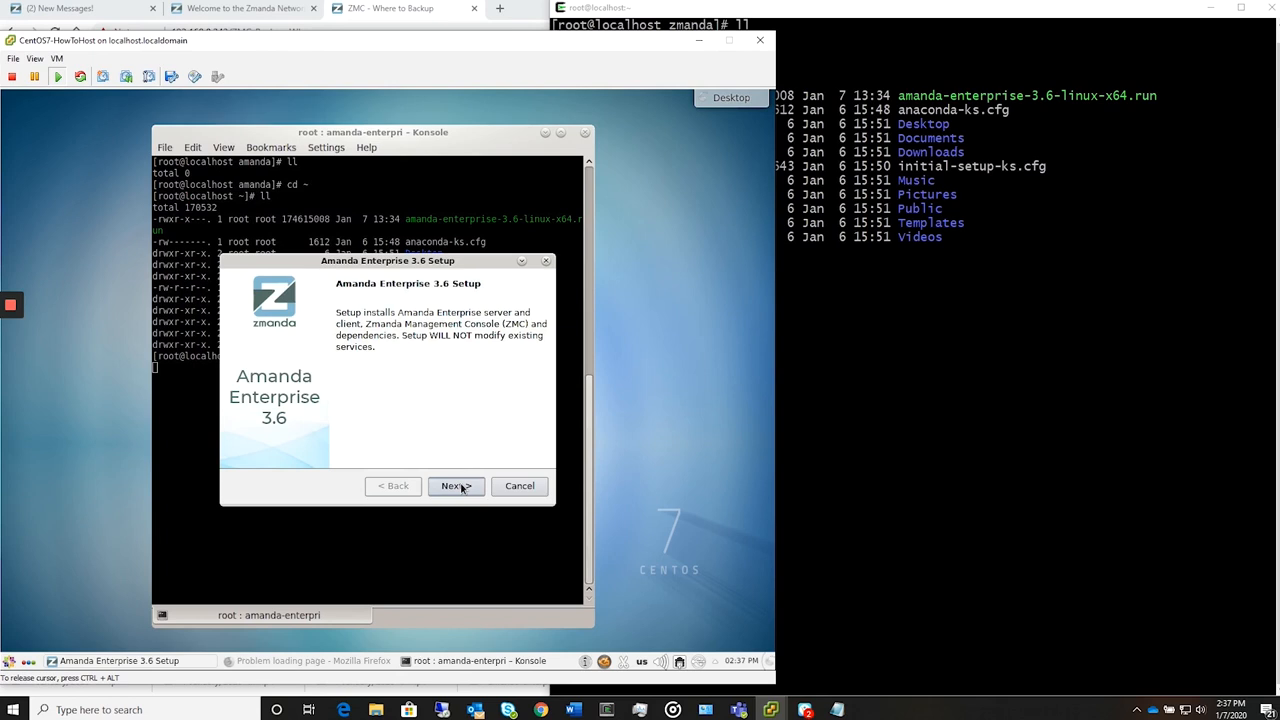
Step: Accept the license, keep SSL port 443 and start the Amanda Enterprise installation
click(456, 486)
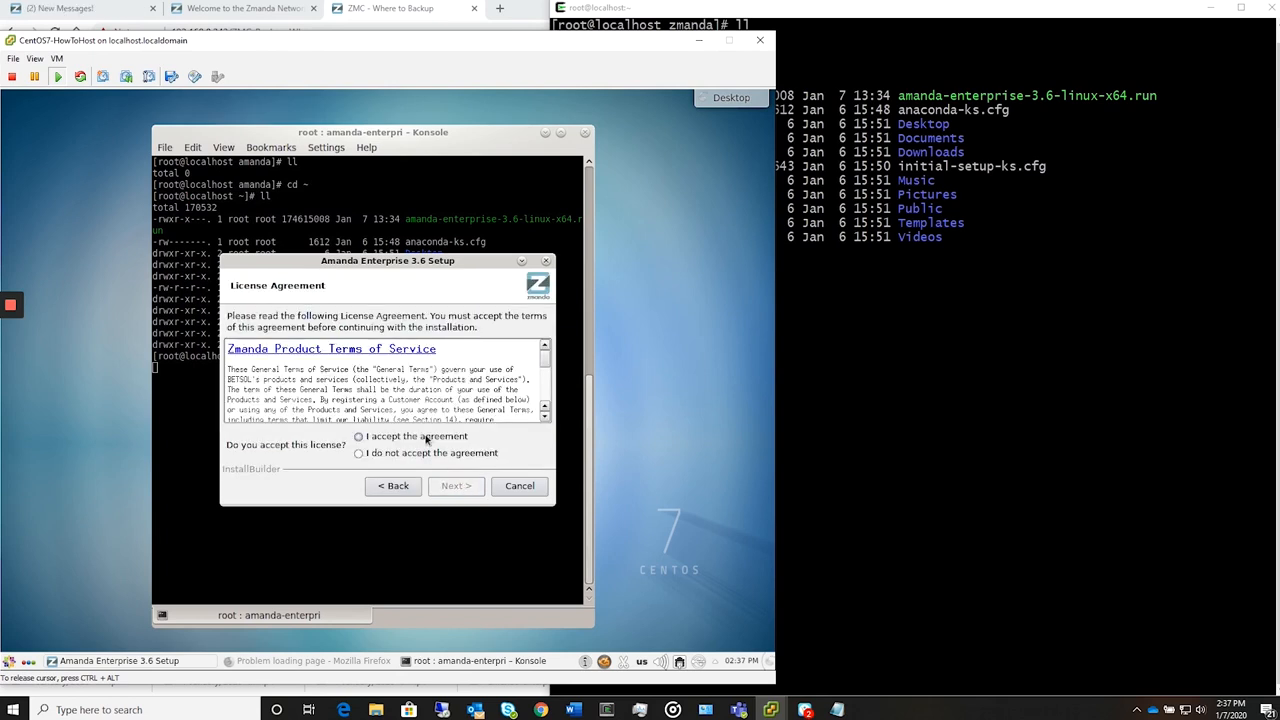
click(456, 486)
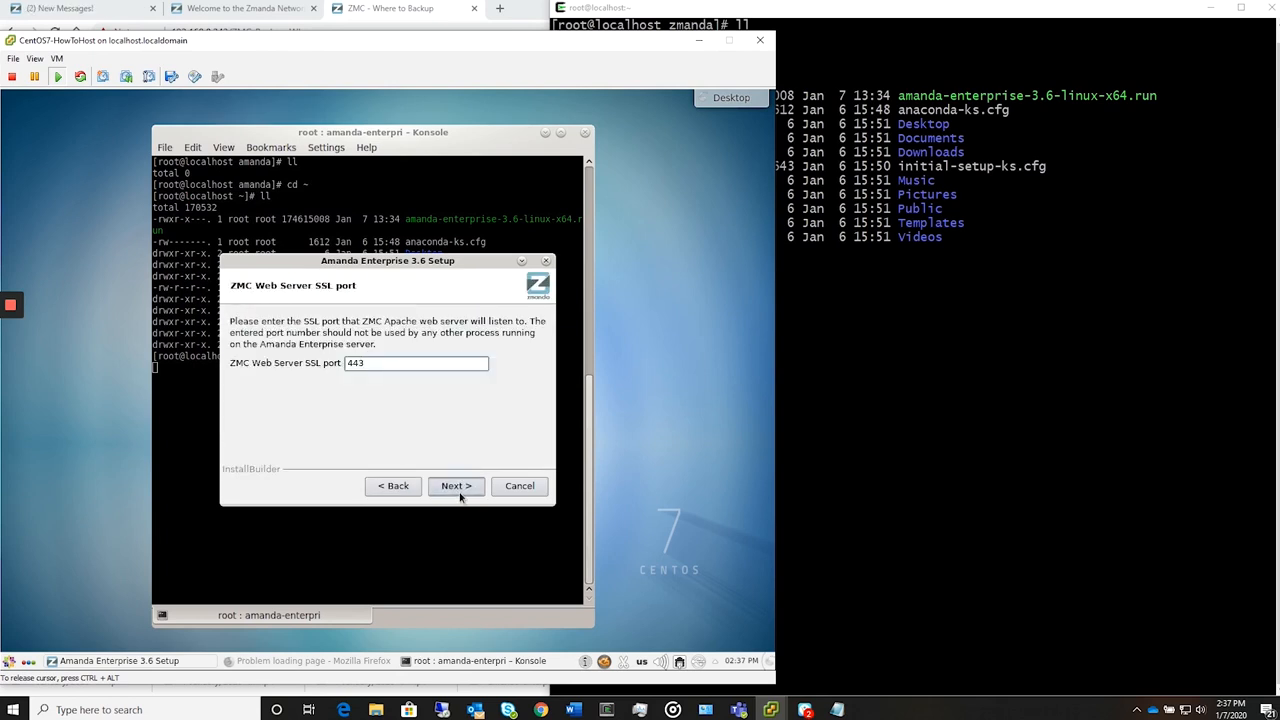
click(456, 486)
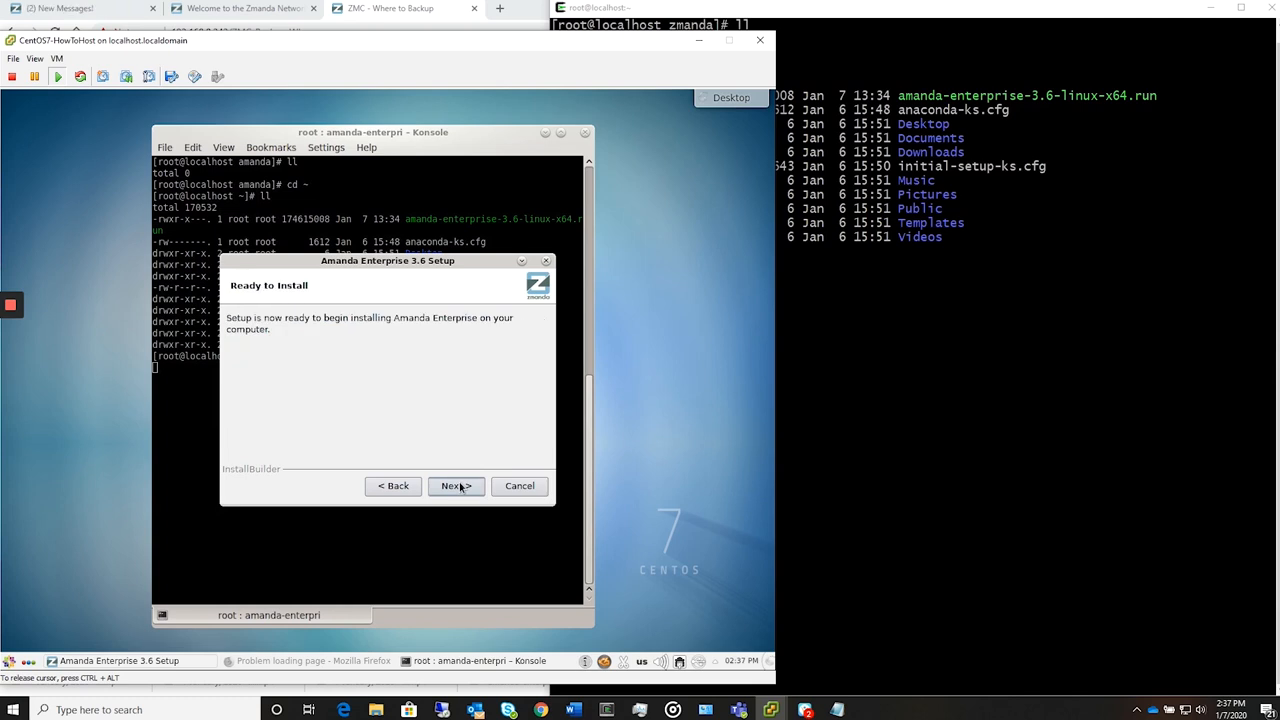
click(456, 486)
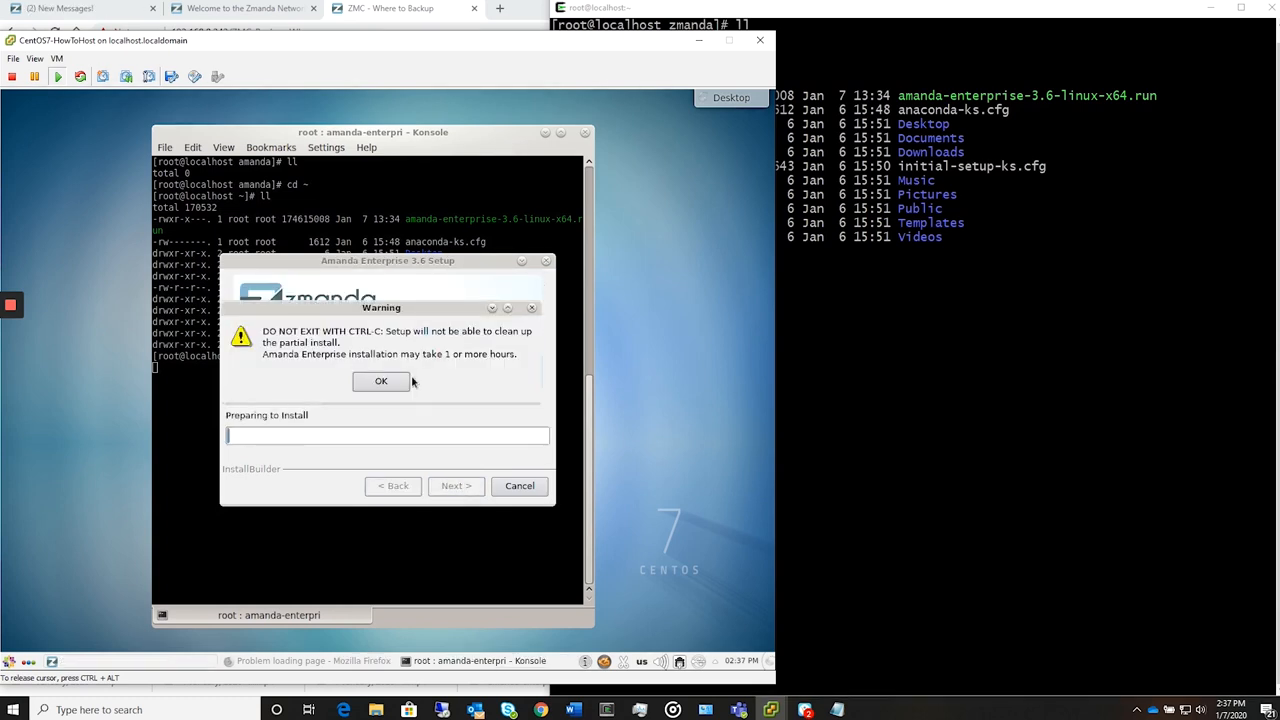
Step: Acknowledge the warning, finish setup launching ZMC without the readme, and switch to Firefox
click(380, 380)
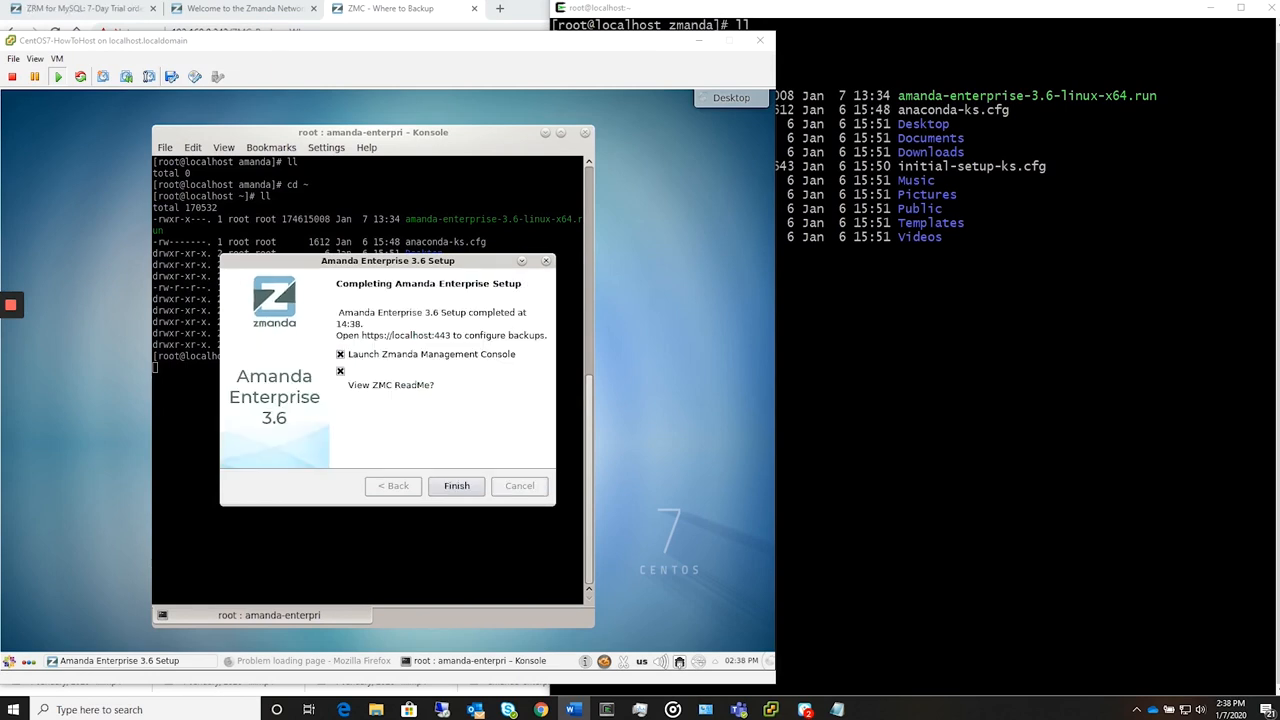
click(340, 370)
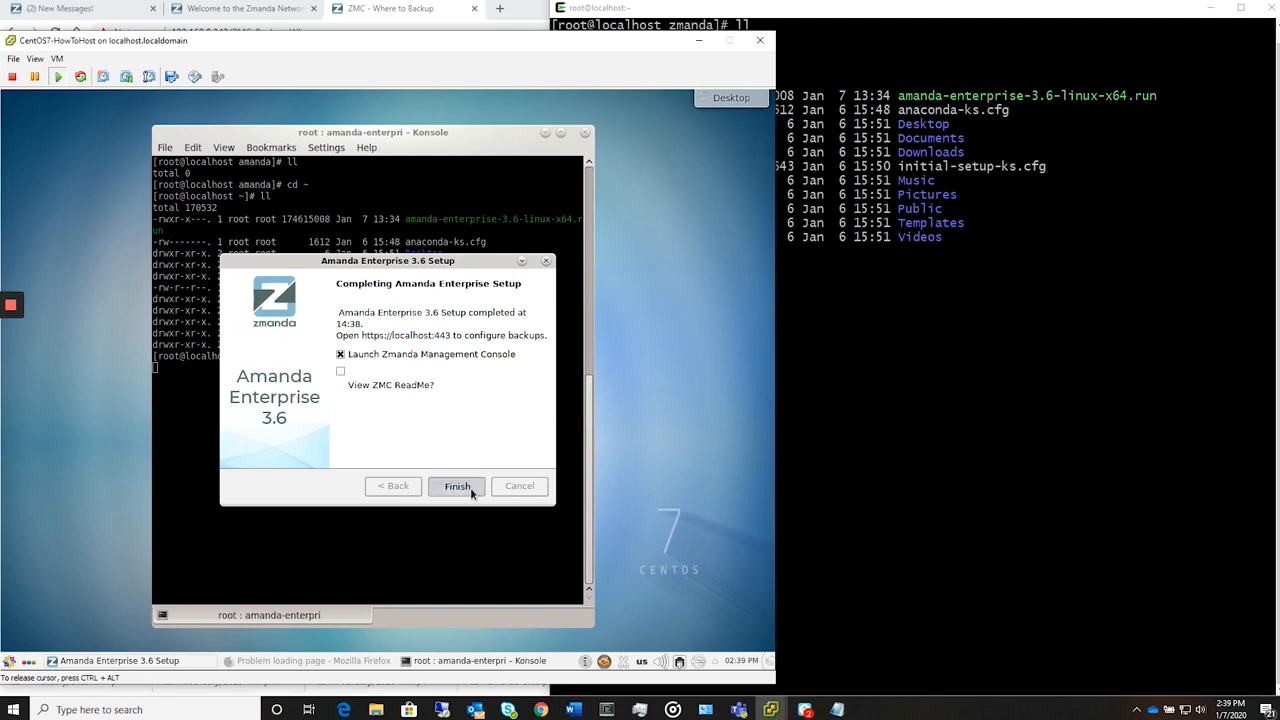
click(456, 486)
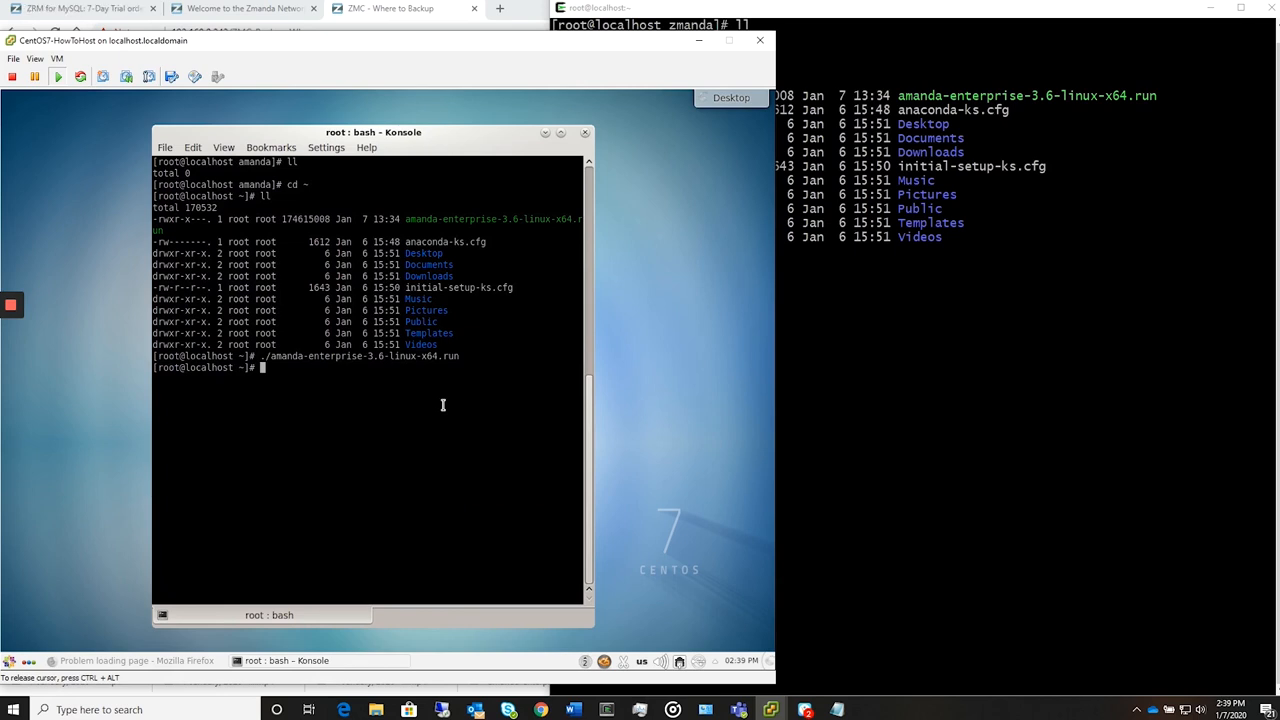
mouse_move(304, 426)
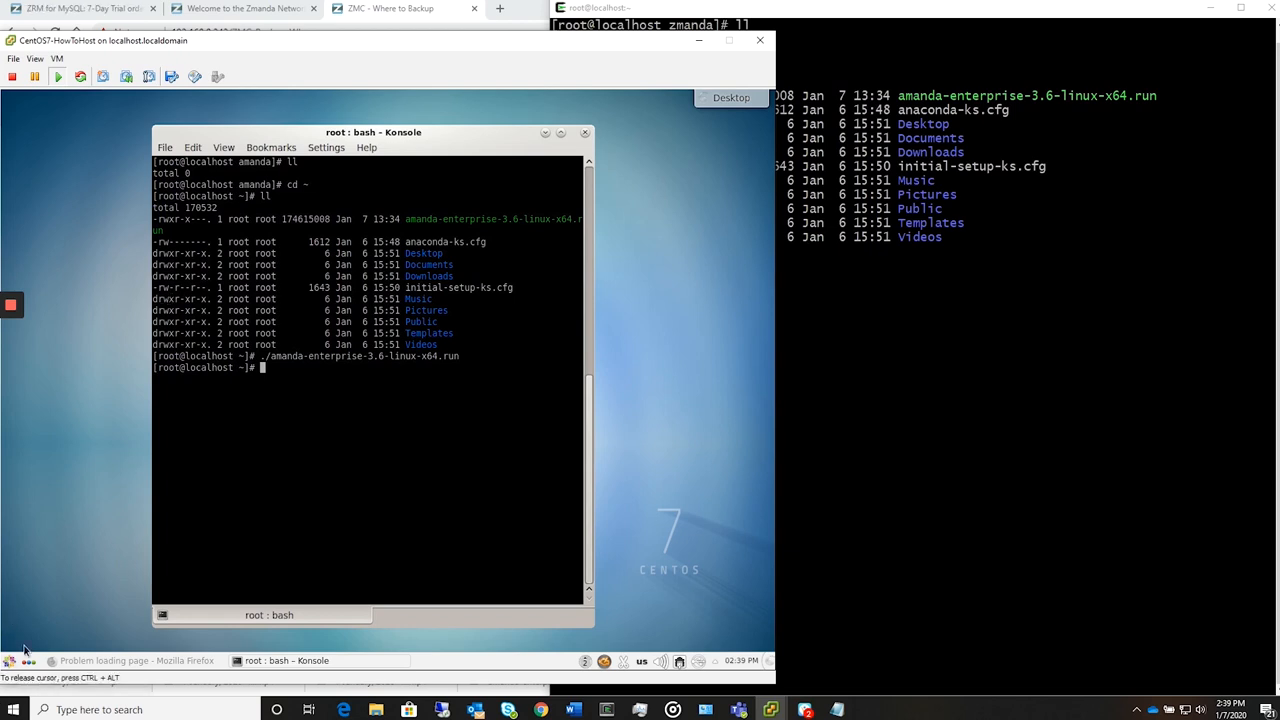
click(10, 660)
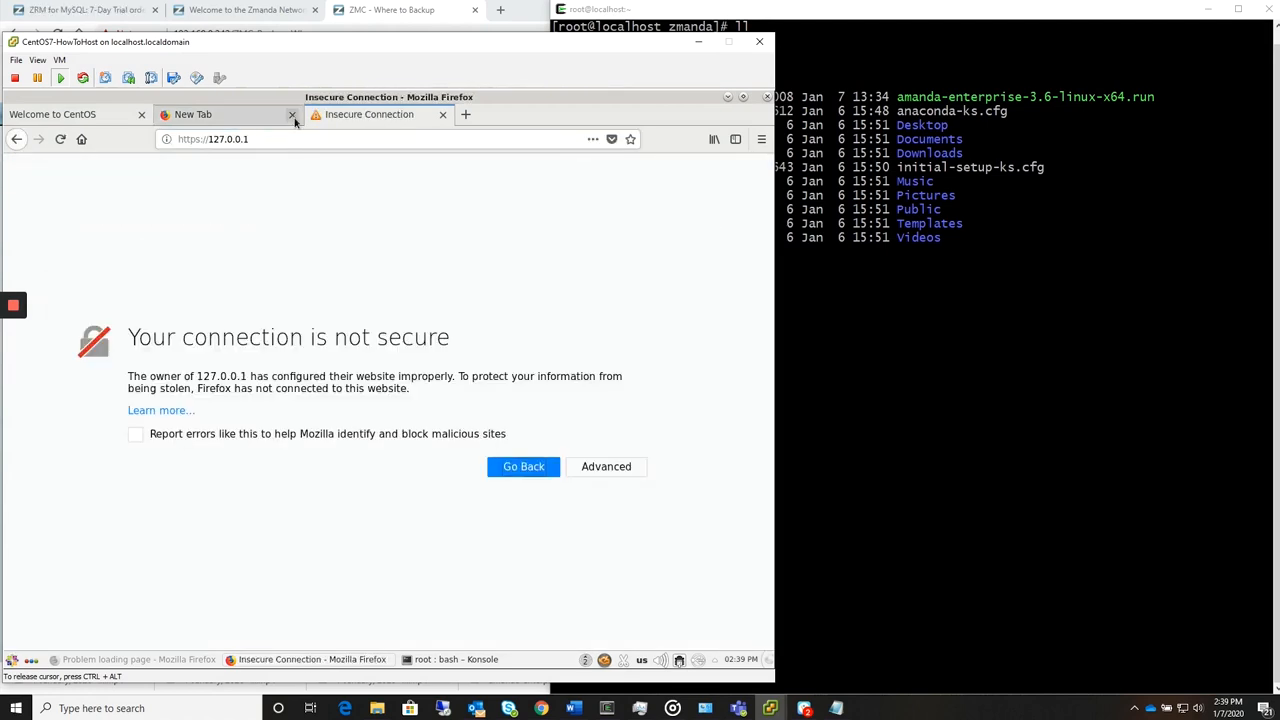
Step: Add and confirm a security exception for the 127.0.0.1 certificate via Advanced
click(606, 466)
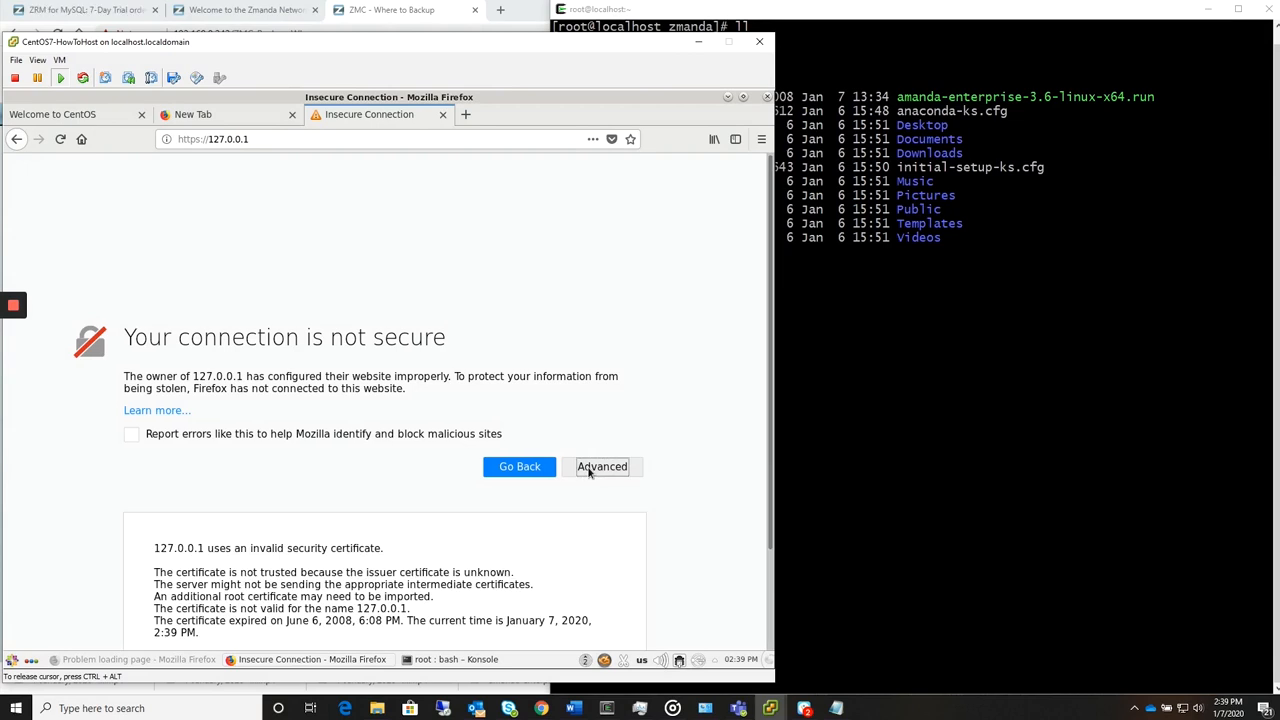
click(602, 466)
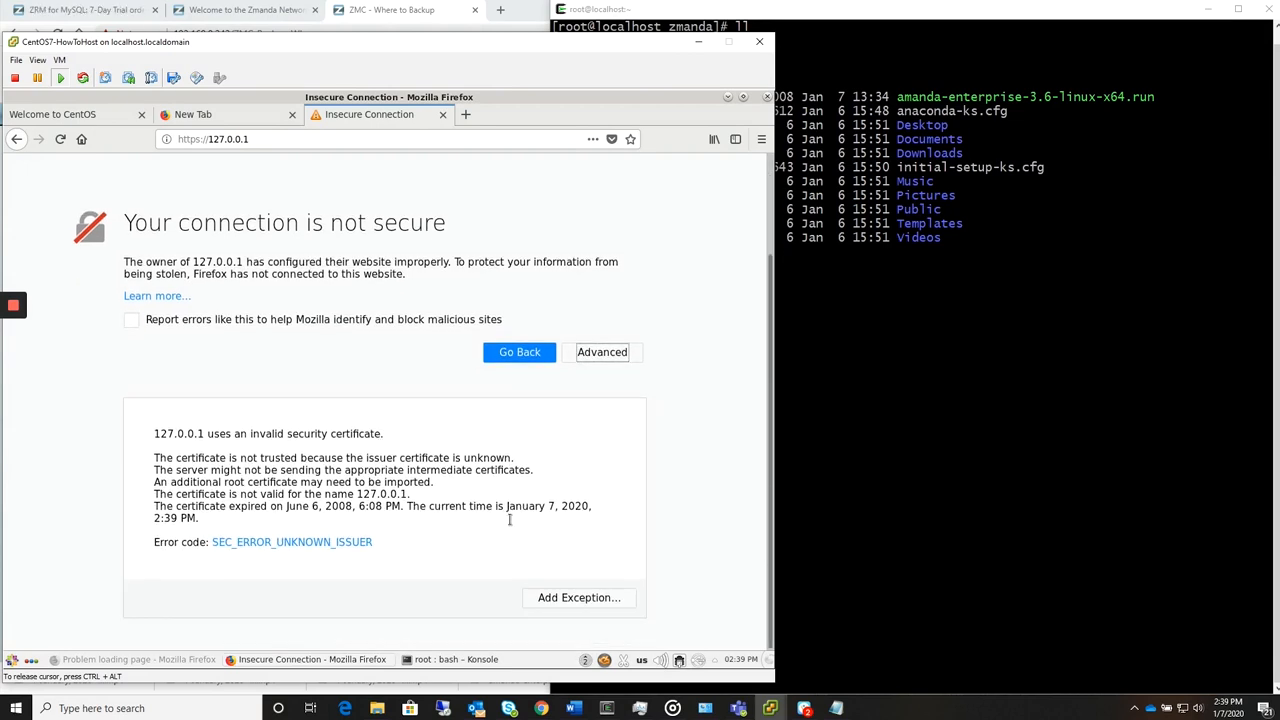
click(578, 596)
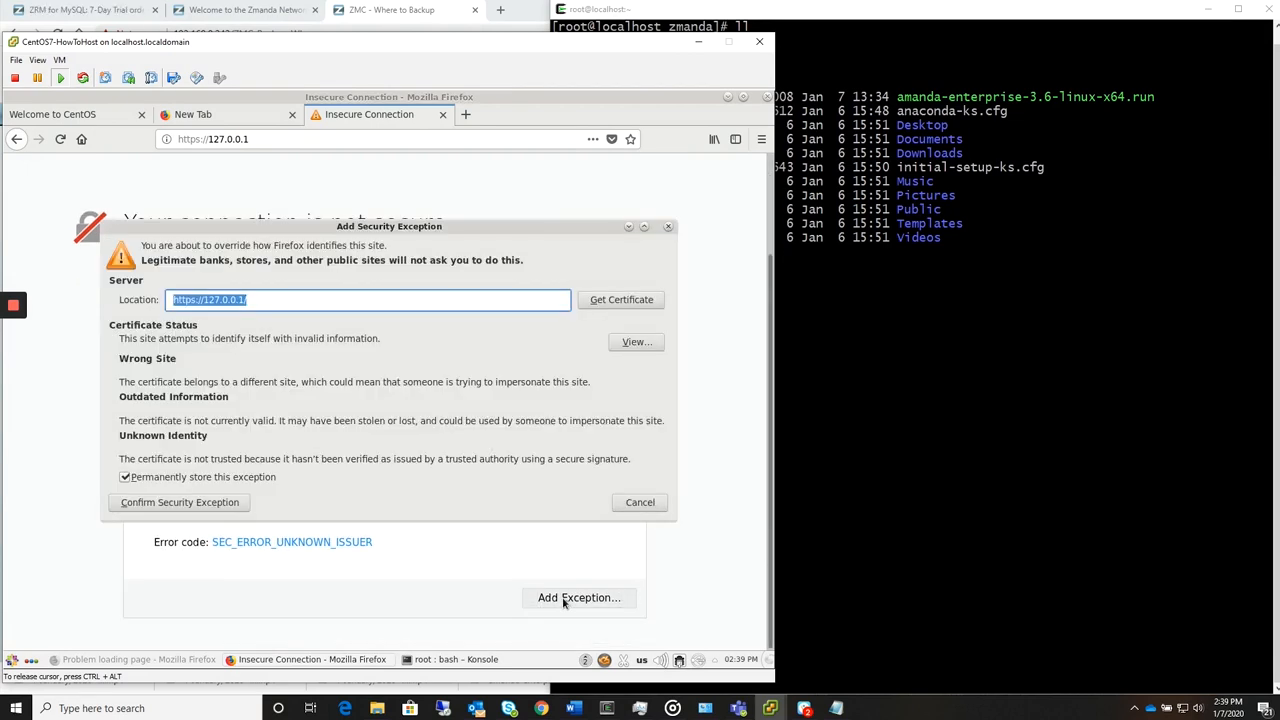
mouse_move(216, 520)
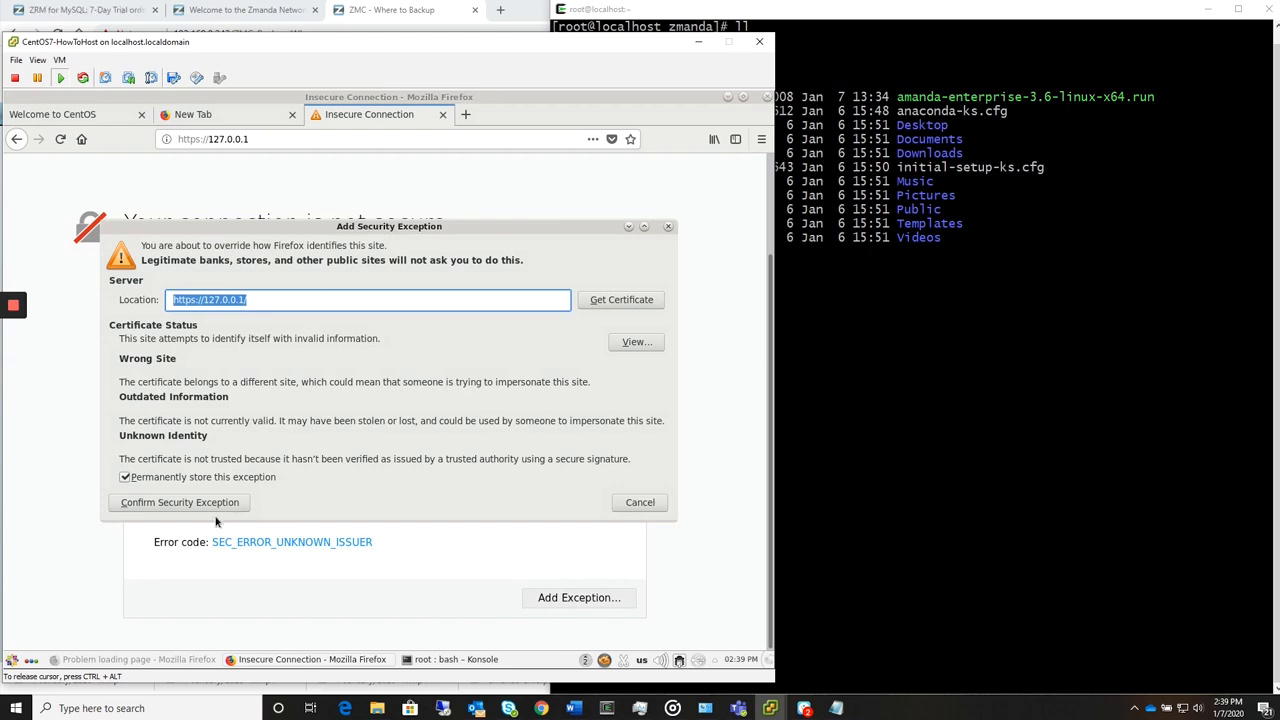
click(180, 502)
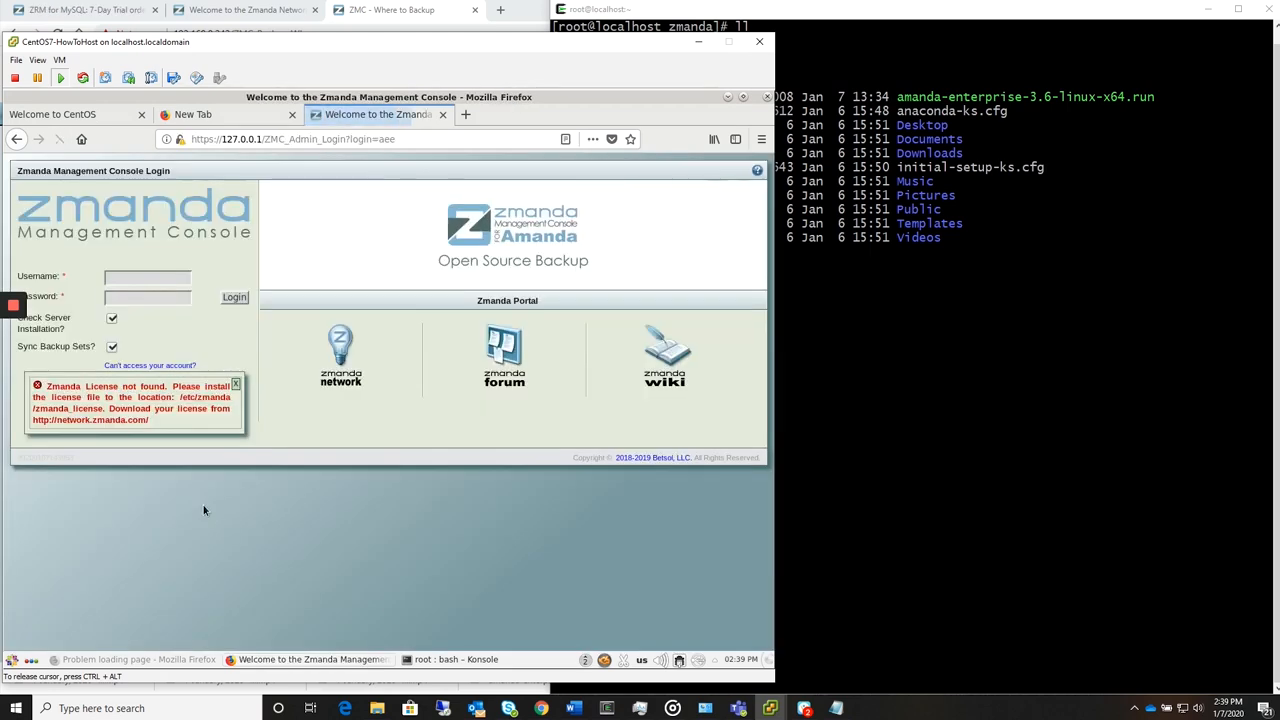
Step: Log in to the Zmanda Management Console as admin
click(148, 276)
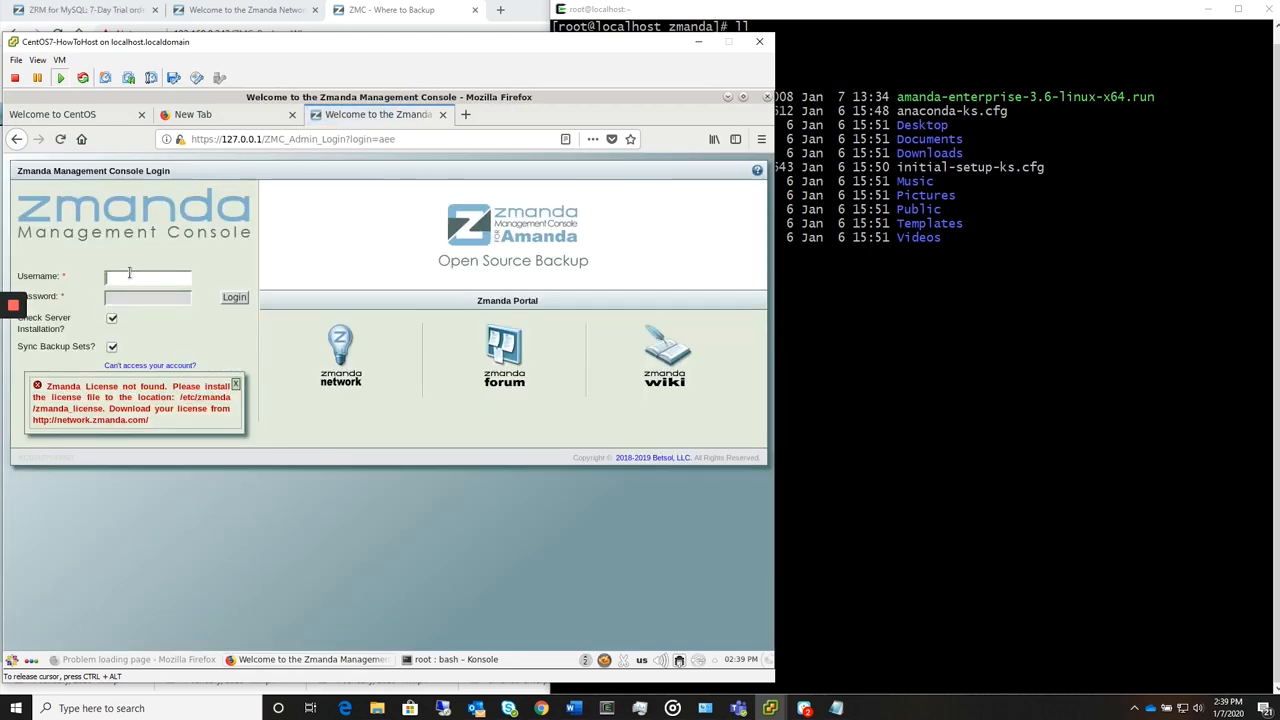
text(admin)
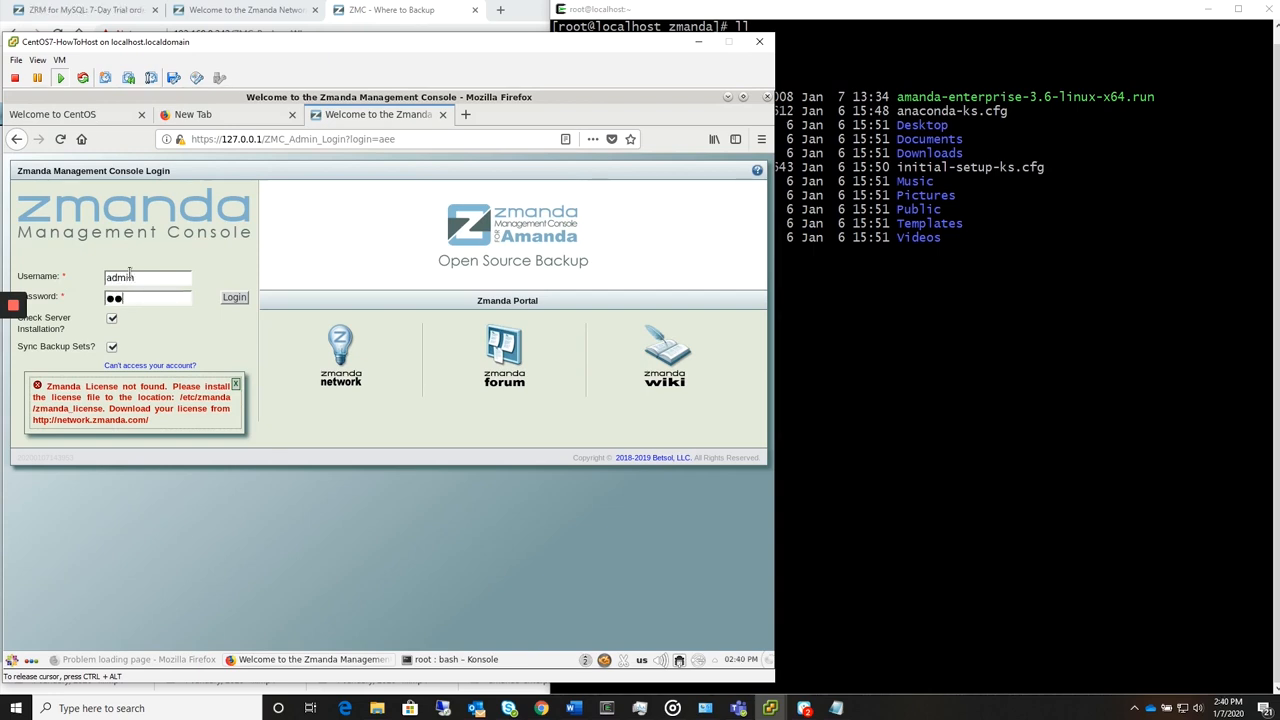
click(236, 296)
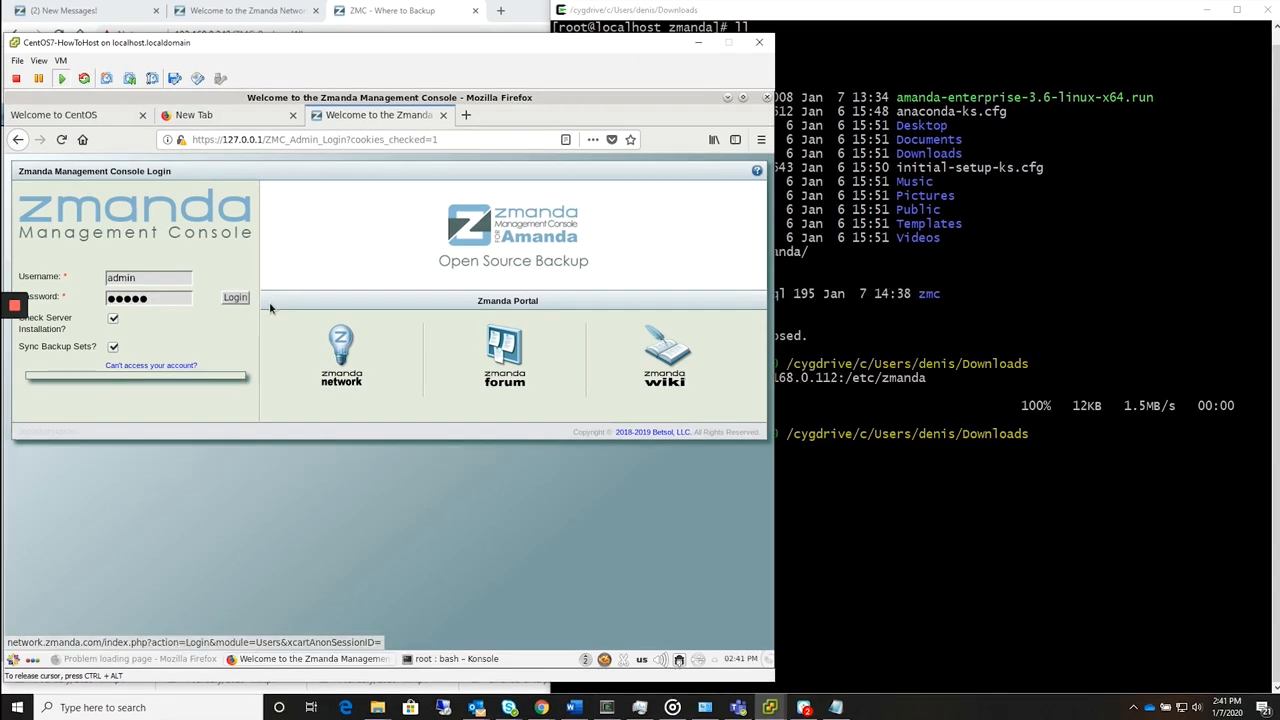
click(234, 296)
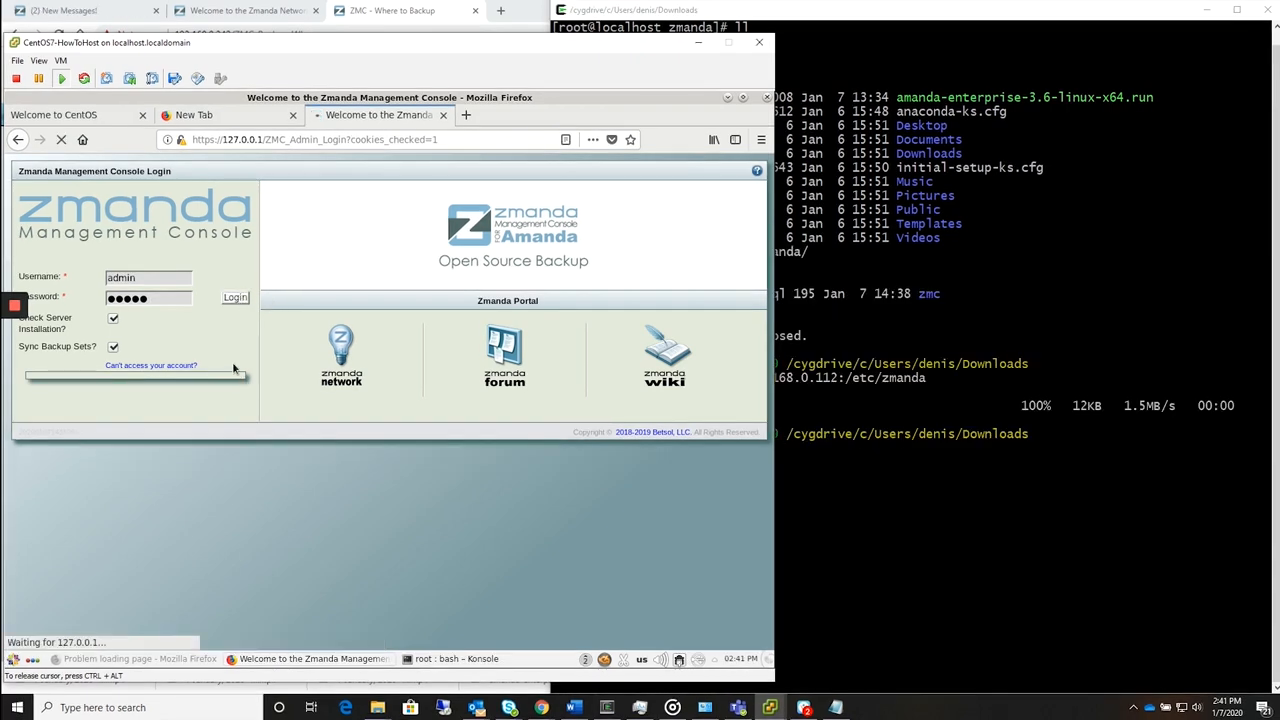
click(234, 296)
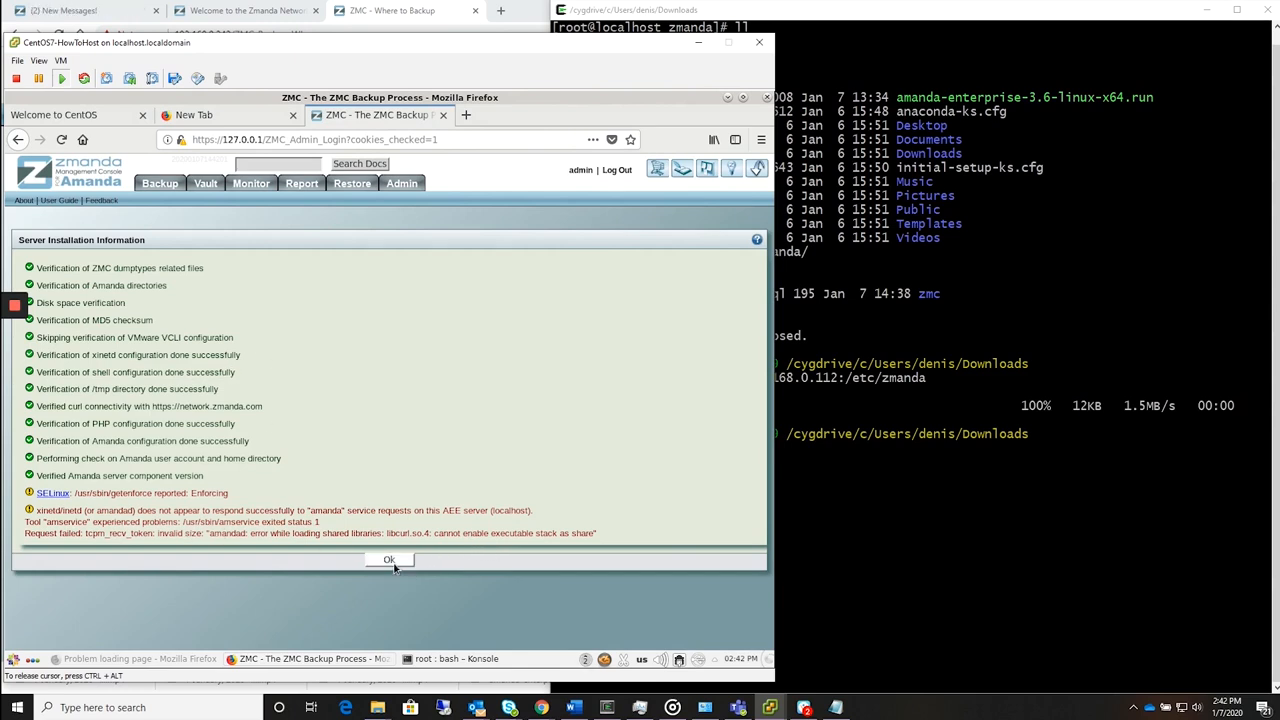
Step: Dismiss the Server Installation Information report to reach Create Backup Set
click(388, 560)
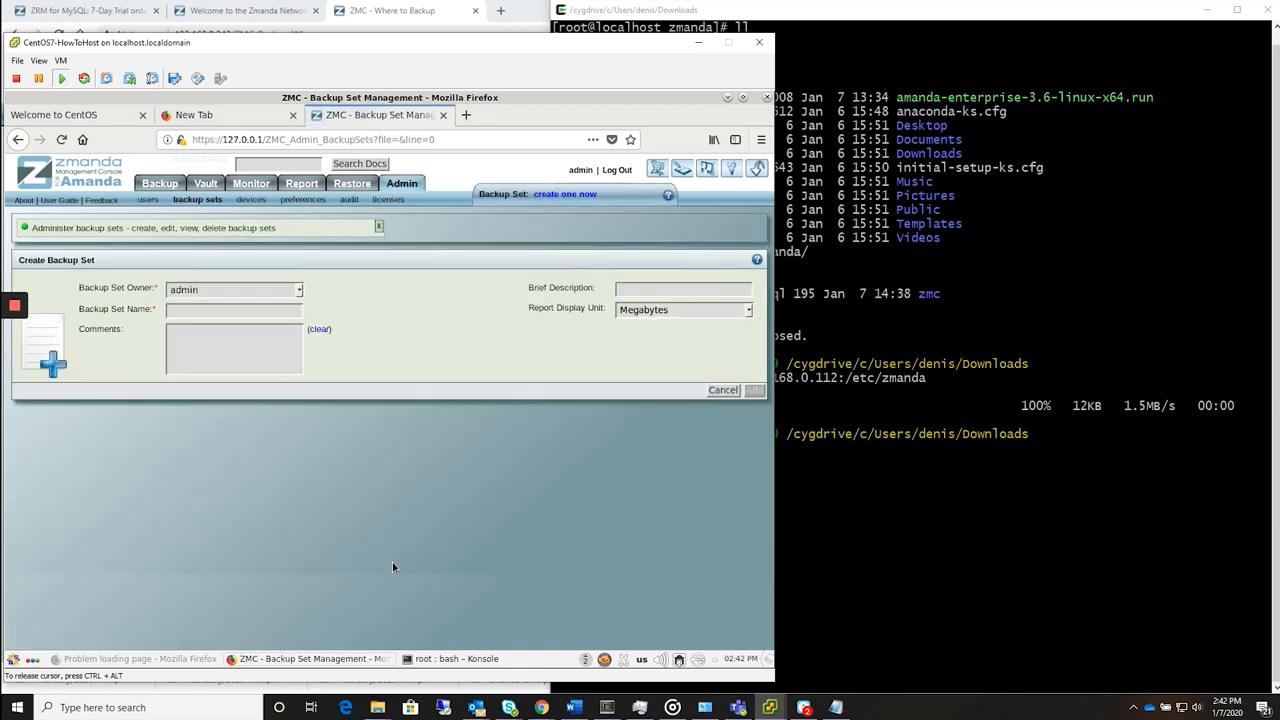